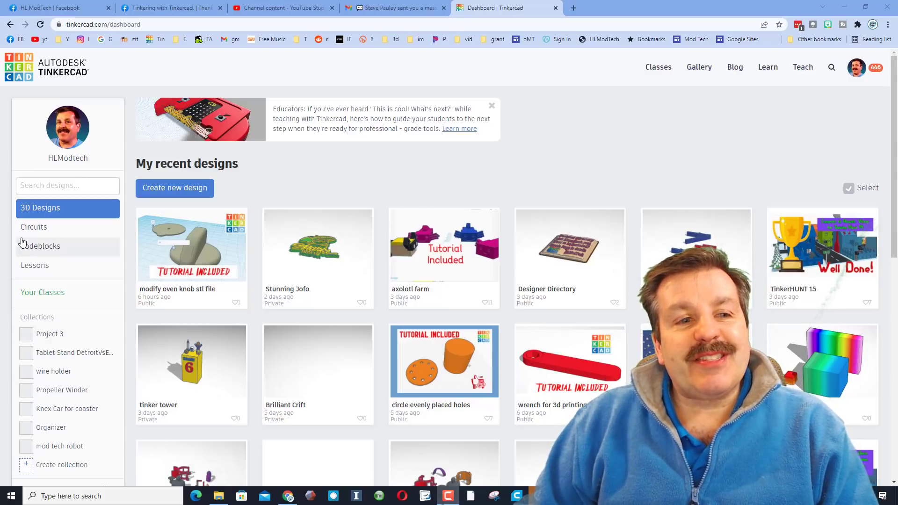
Show the Circuits designs list and start a new circuit design
left_click(34, 226)
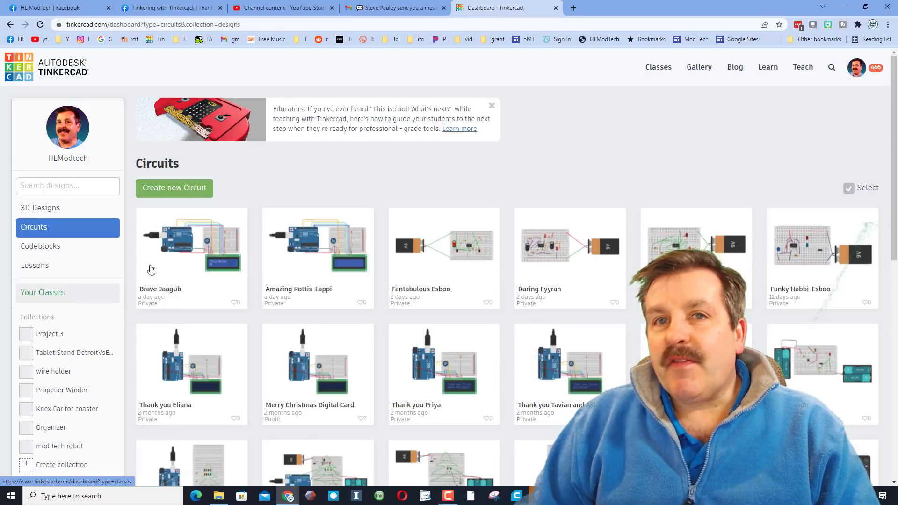
mouse_move(179, 256)
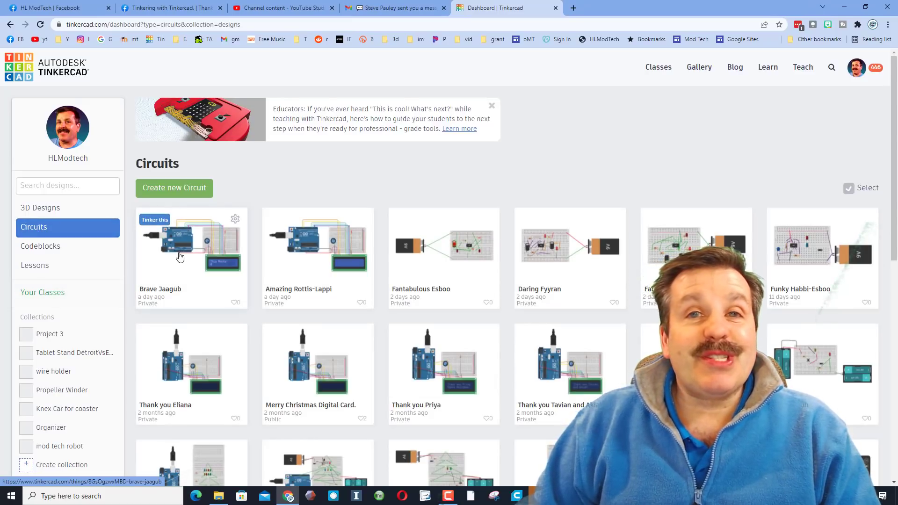
mouse_move(174, 188)
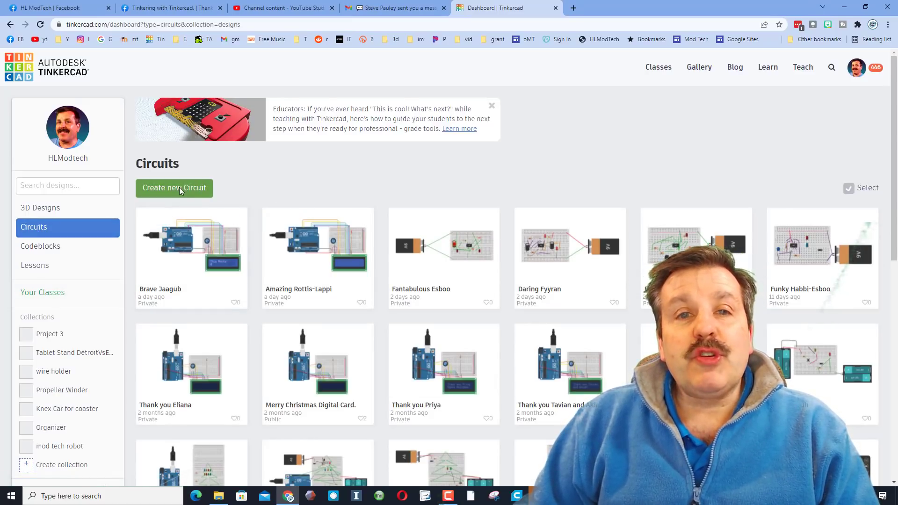
left_click(174, 188)
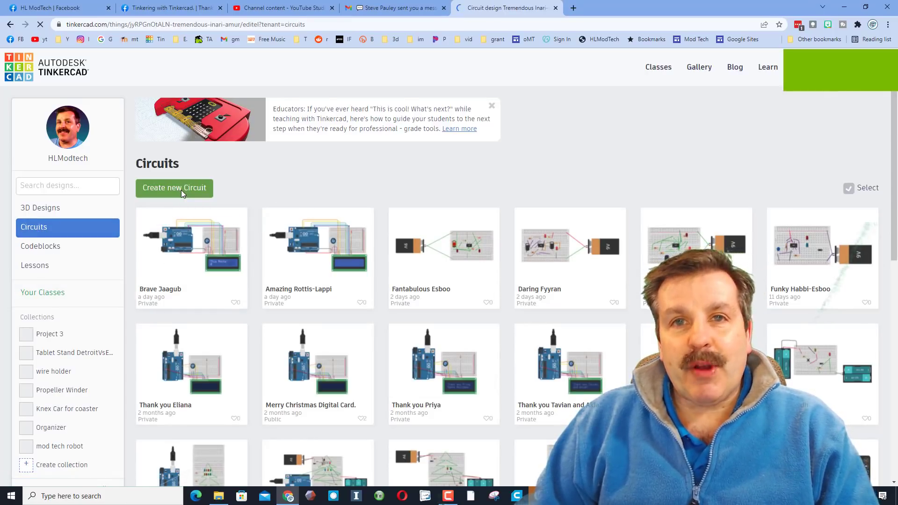
Rename the design to 'lcd card'
left_click(174, 188)
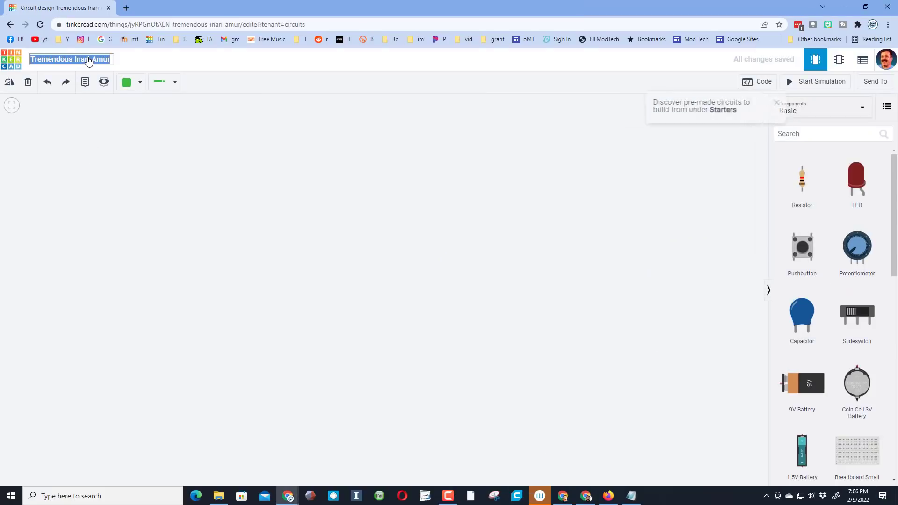
type("ld")
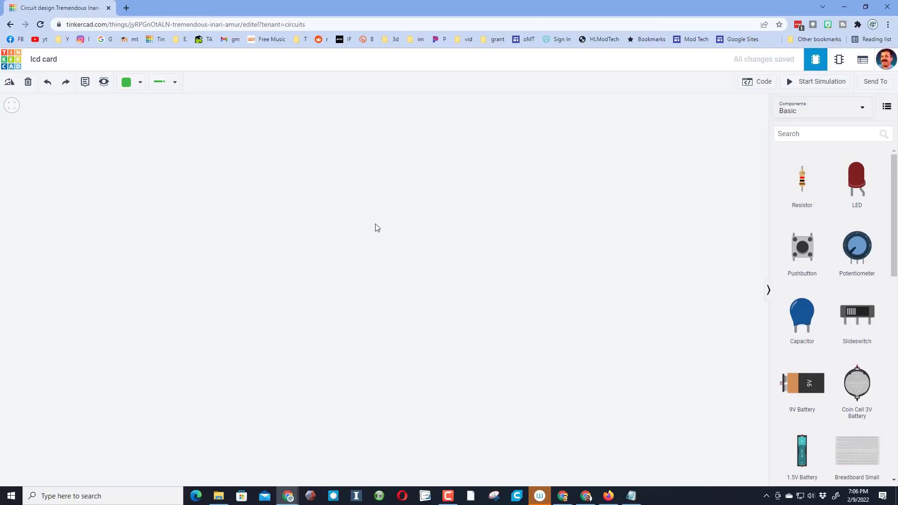
mouse_move(757, 142)
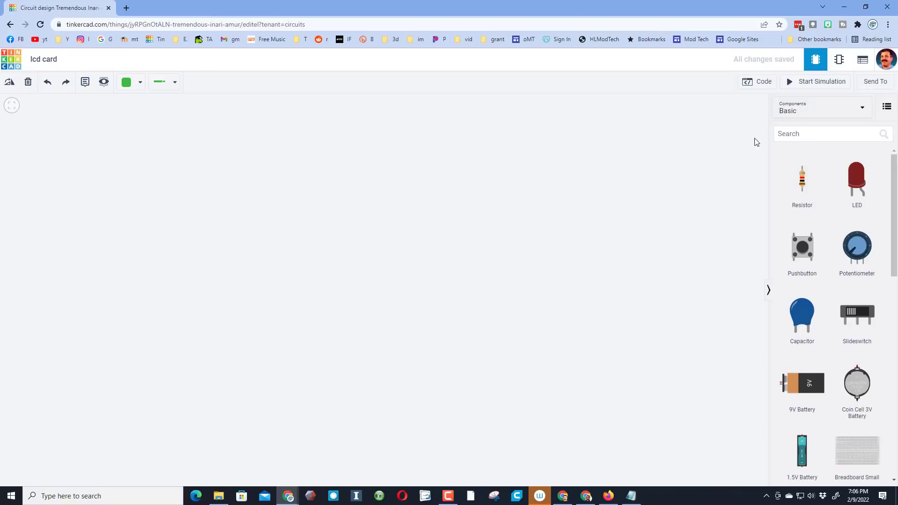
Place the Arduino LCD starter circuit from Starters > Arduino onto the workplane
left_click(820, 108)
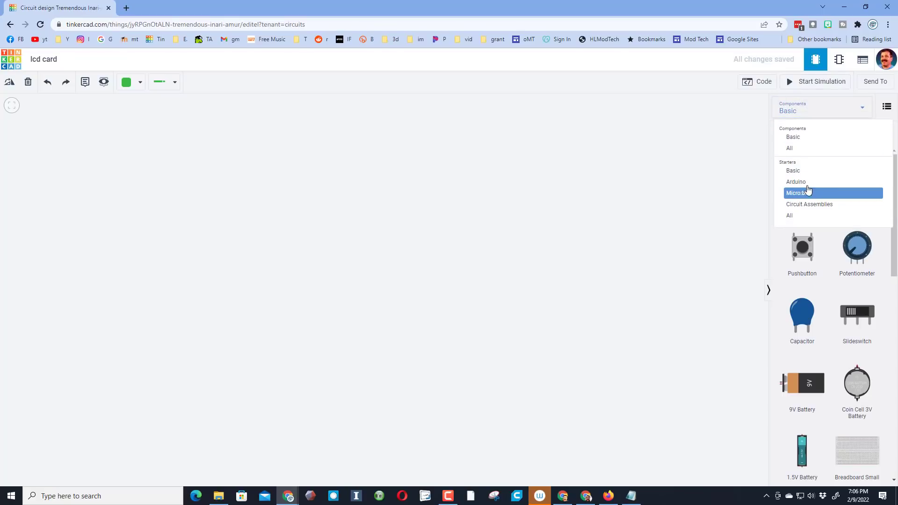
left_click(795, 182)
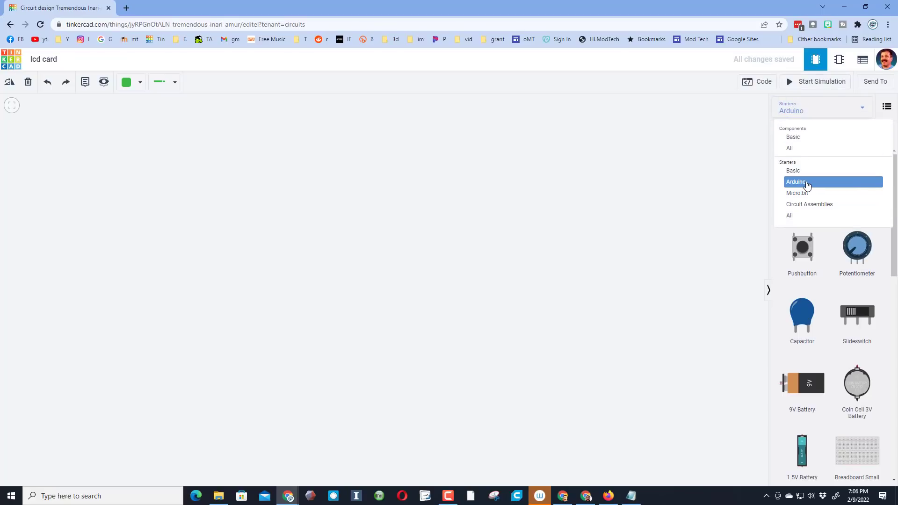
left_click(795, 181)
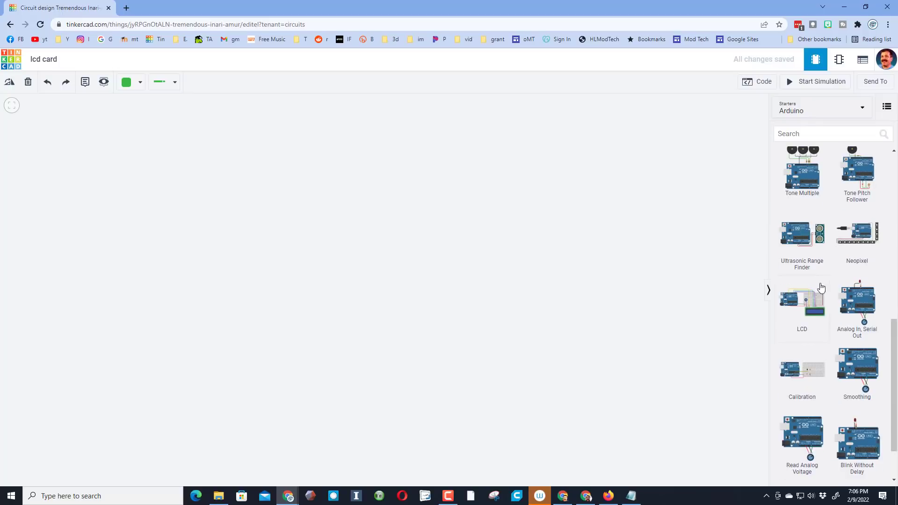
mouse_move(337, 283)
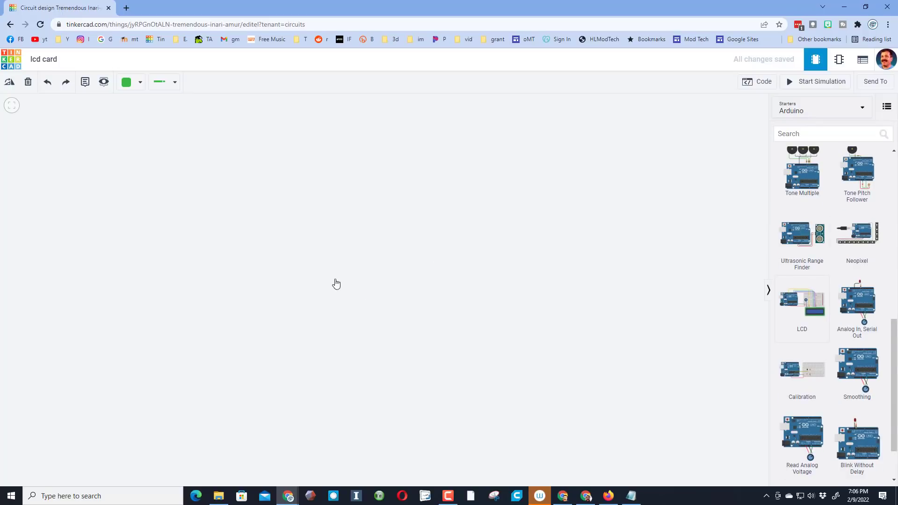
left_click(802, 307)
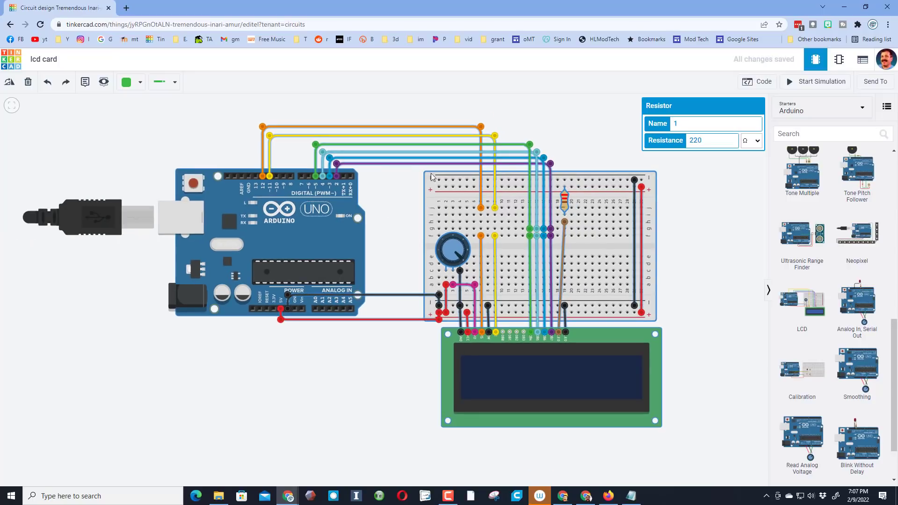
Review the starter sketch and run the simulation showing 'hello, world!' with a counter
left_click(756, 81)
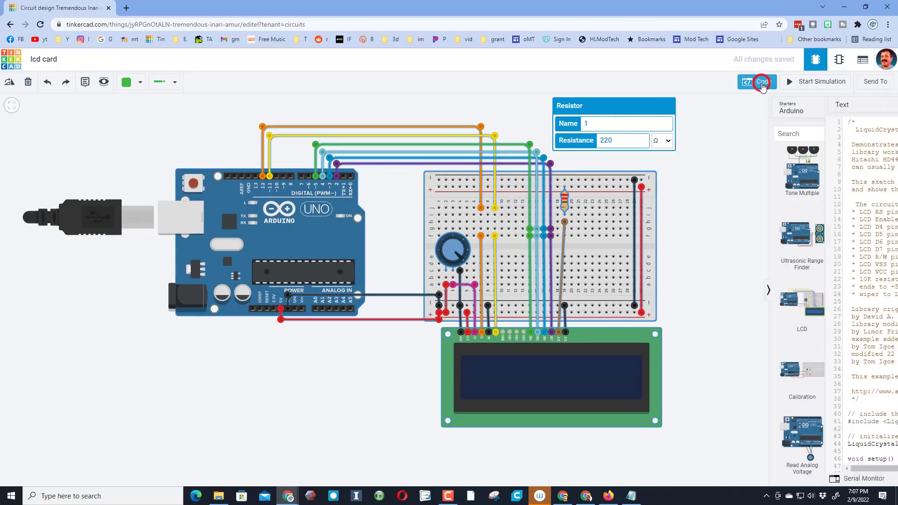
left_click(761, 82)
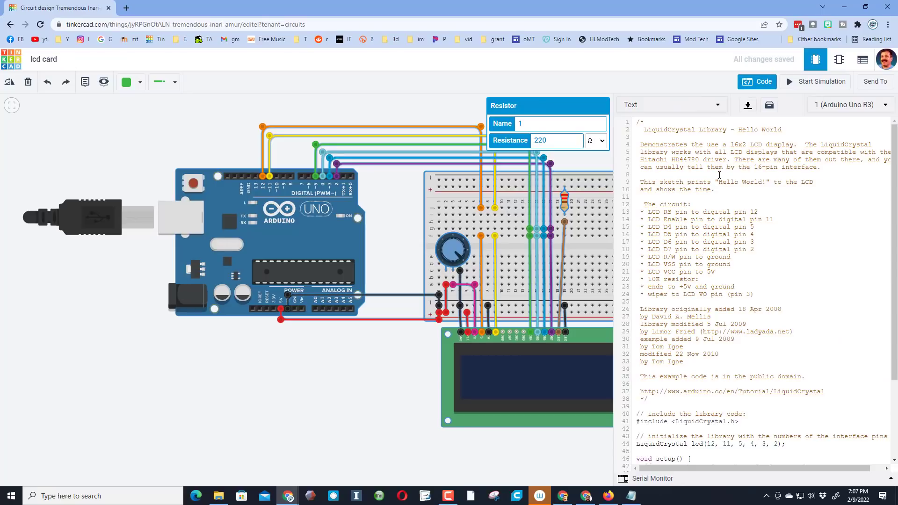
mouse_move(660, 200)
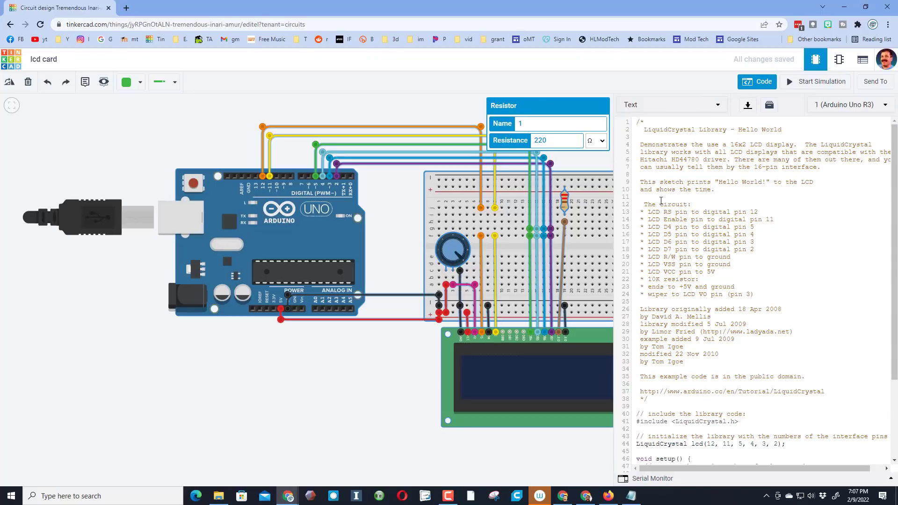
scroll("down", 3)
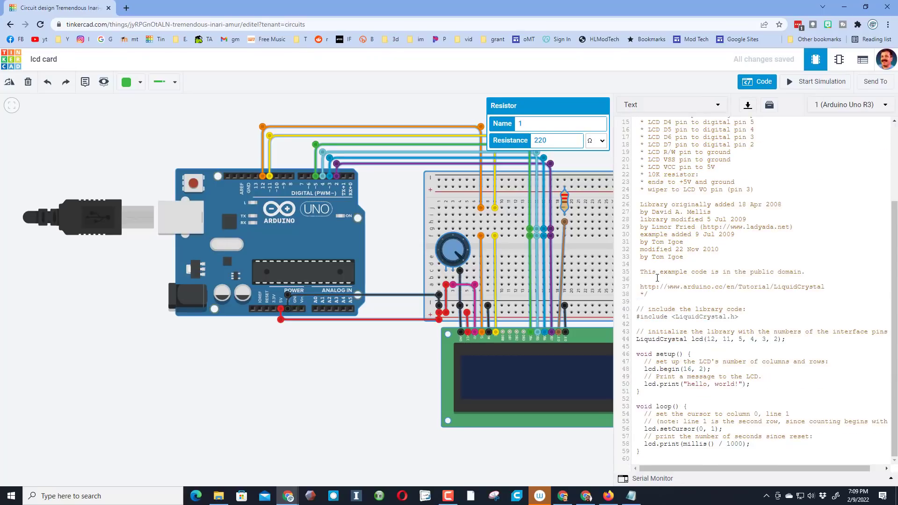
left_click(821, 81)
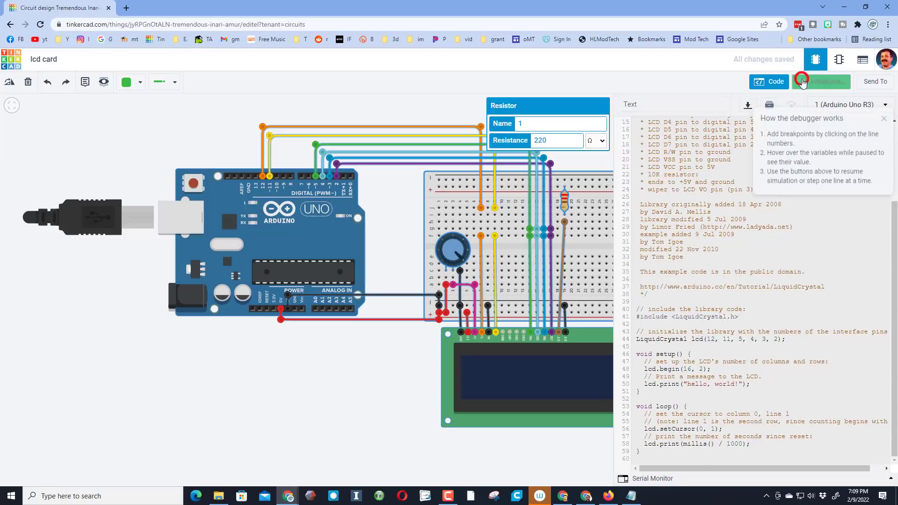
left_click(821, 82)
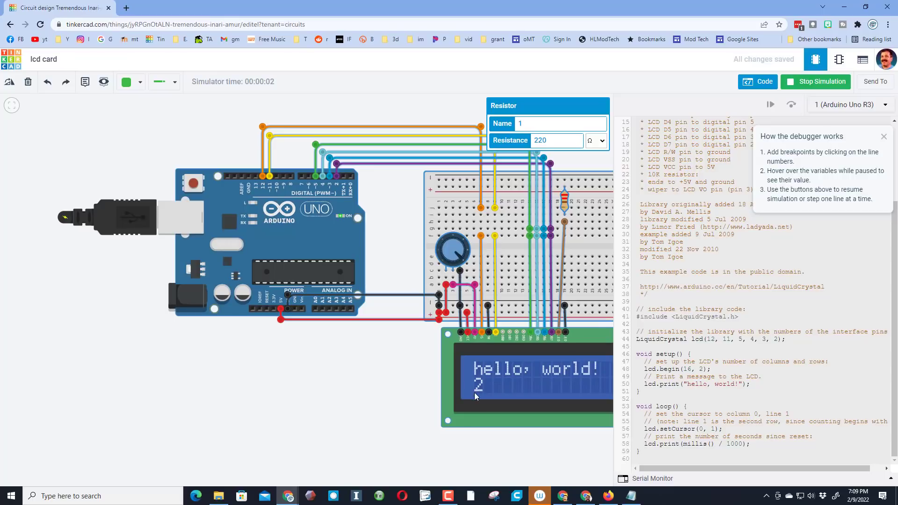
mouse_move(675, 379)
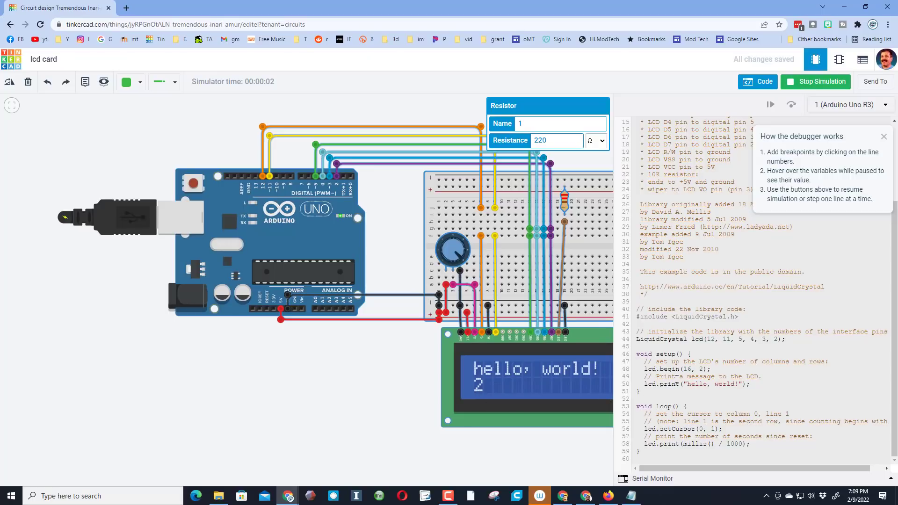
Stop the simulation, change the printed message to 'yo yo yo!' and rerun it
left_click(821, 82)
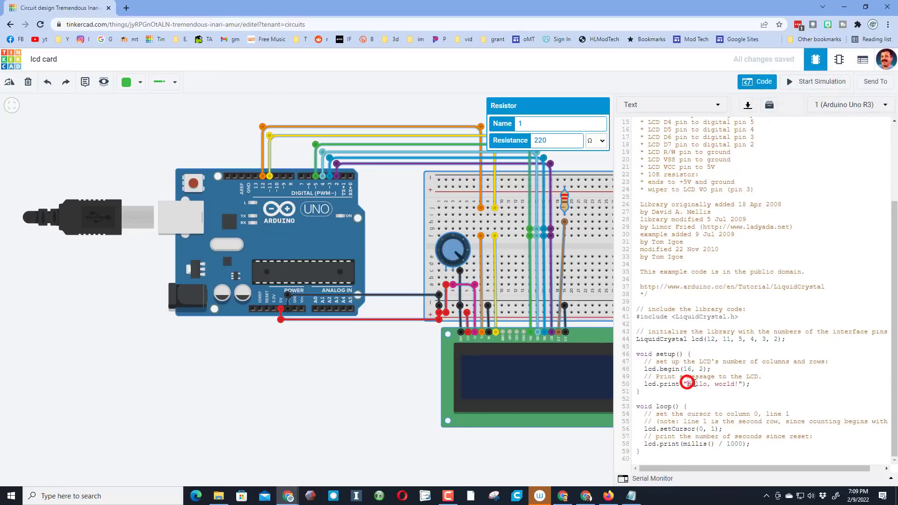
double_click(710, 384)
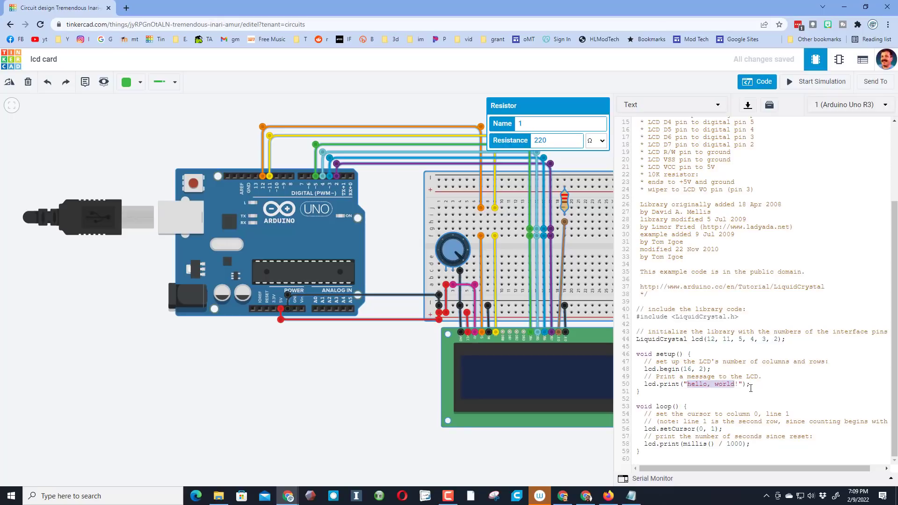
type("yo yo yo!")
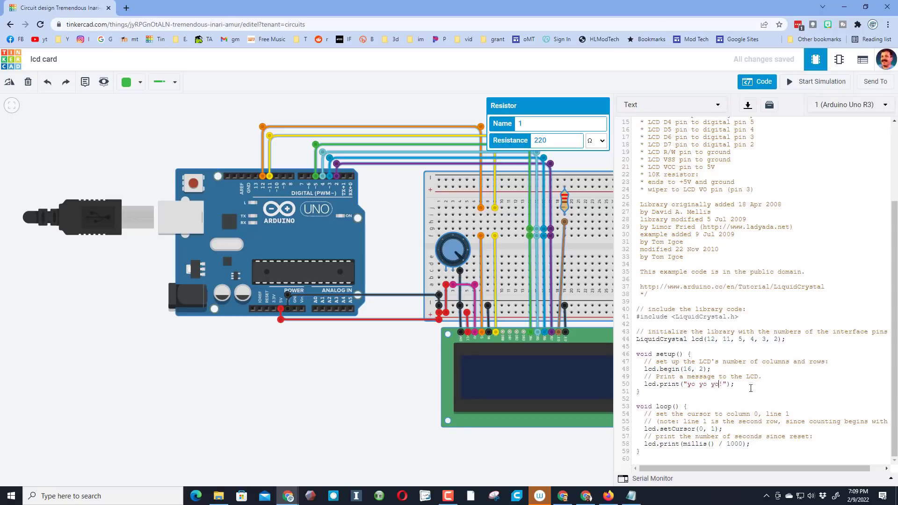
left_click(821, 82)
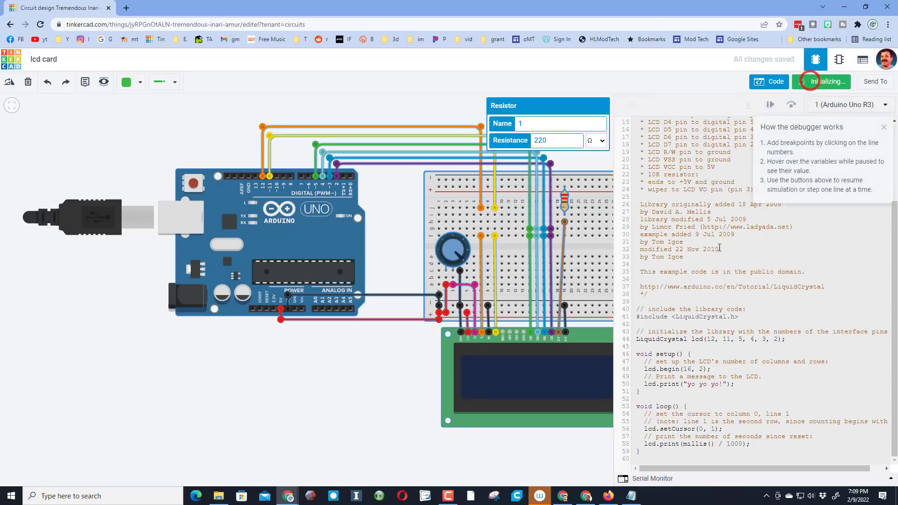
left_click(822, 81)
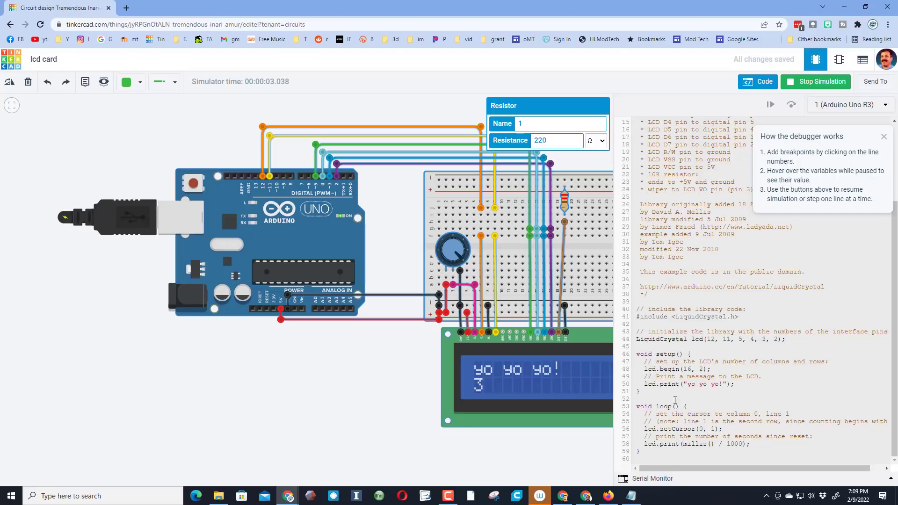
mouse_move(689, 413)
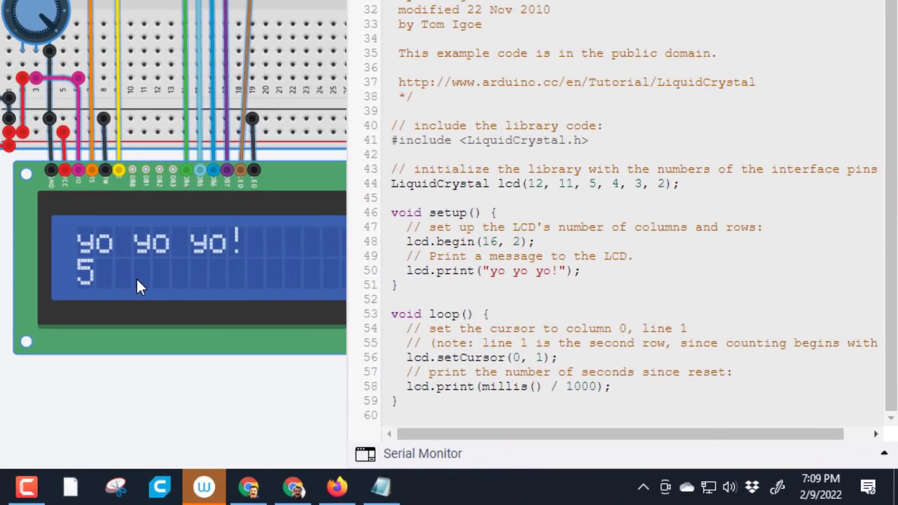
mouse_move(156, 293)
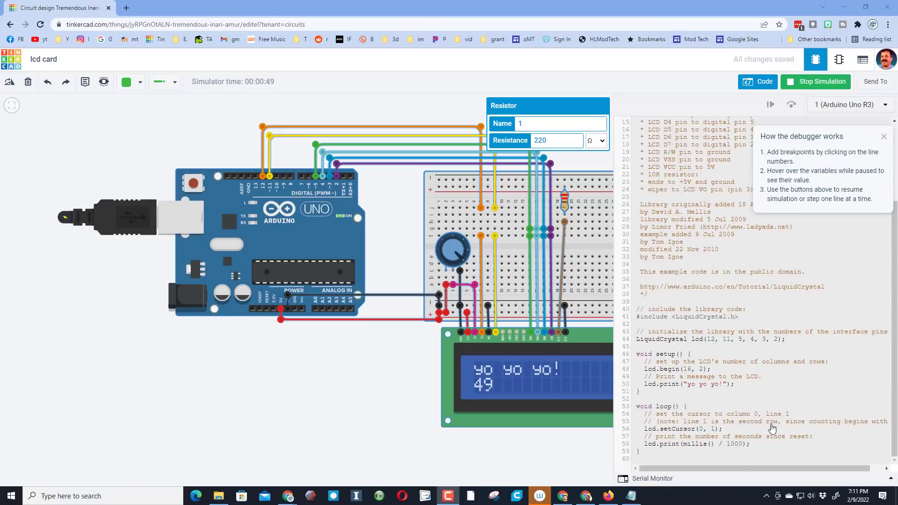
Add lcd.setCursor(0,1) and a second lcd.print line for the LCD's second row
left_click(816, 81)
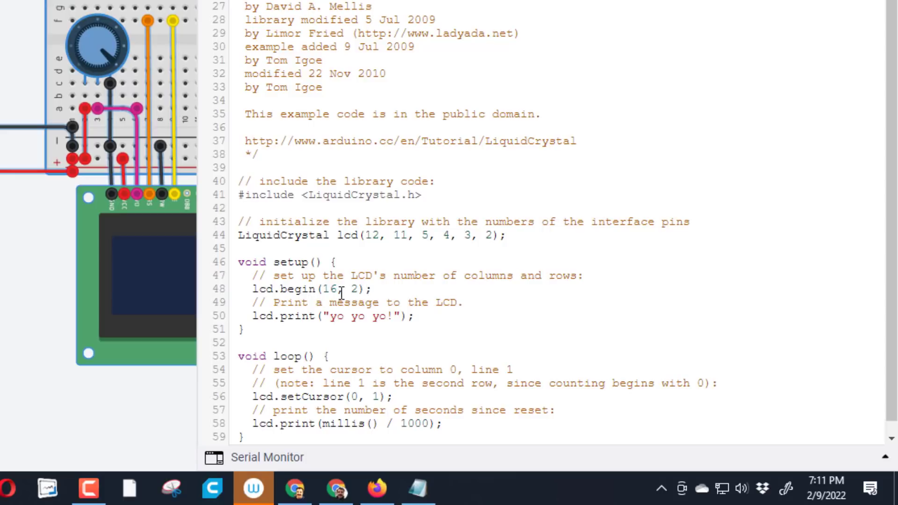
mouse_move(385, 321)
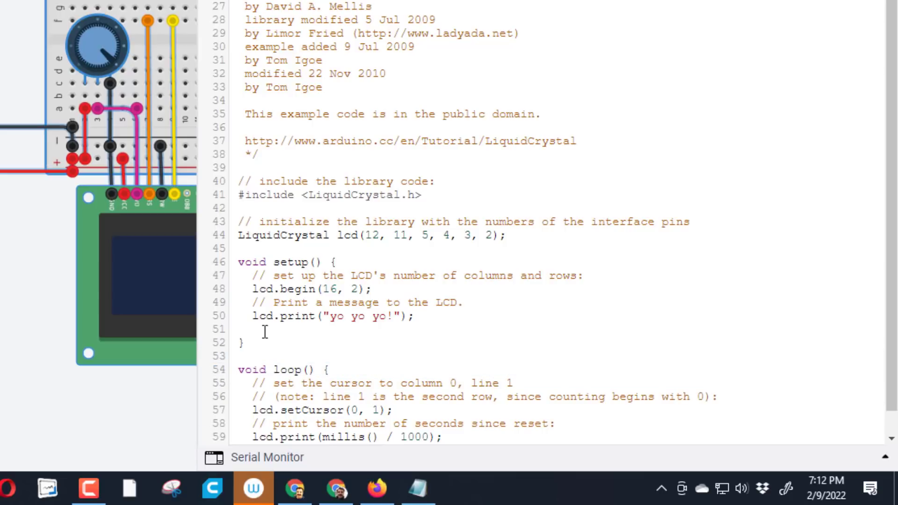
mouse_move(388, 330)
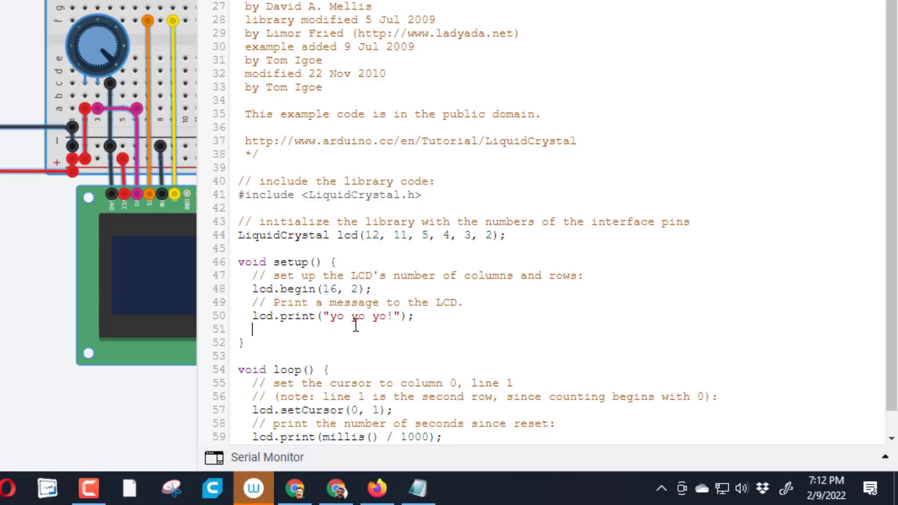
type("lcd.setCursor")
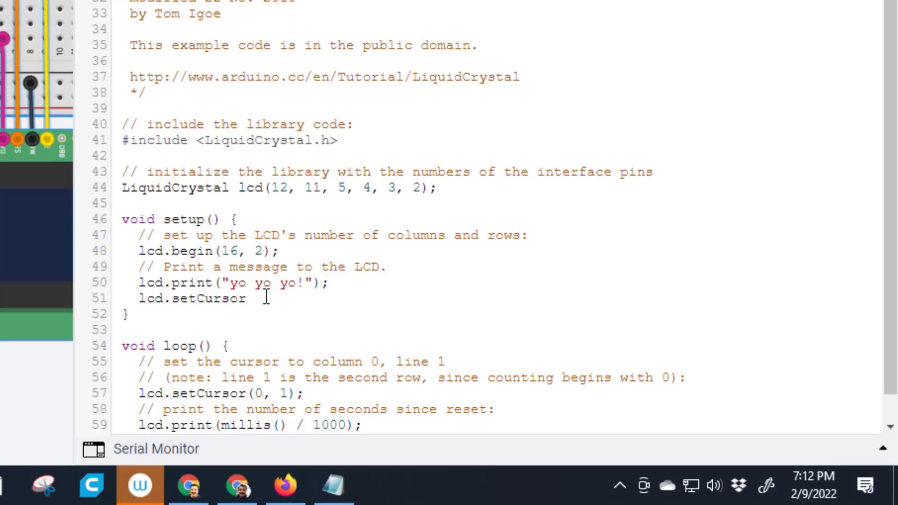
type("(")
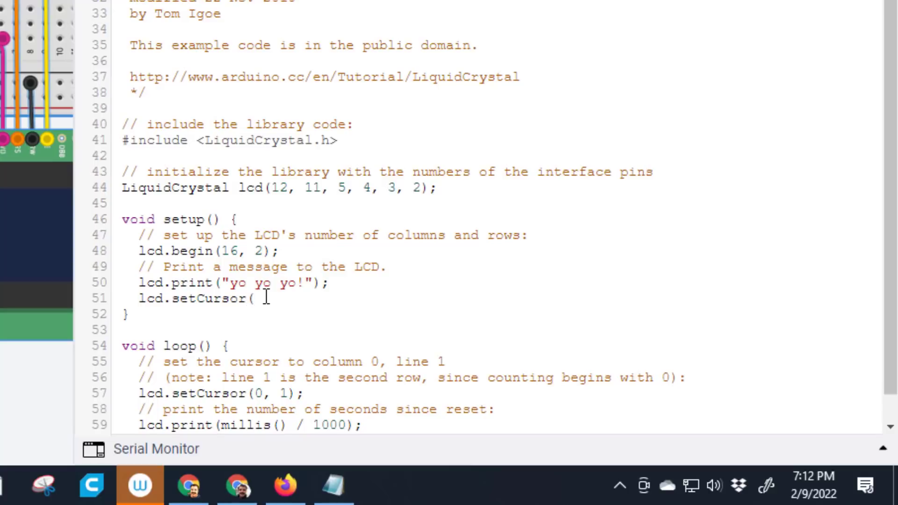
type("0,1);")
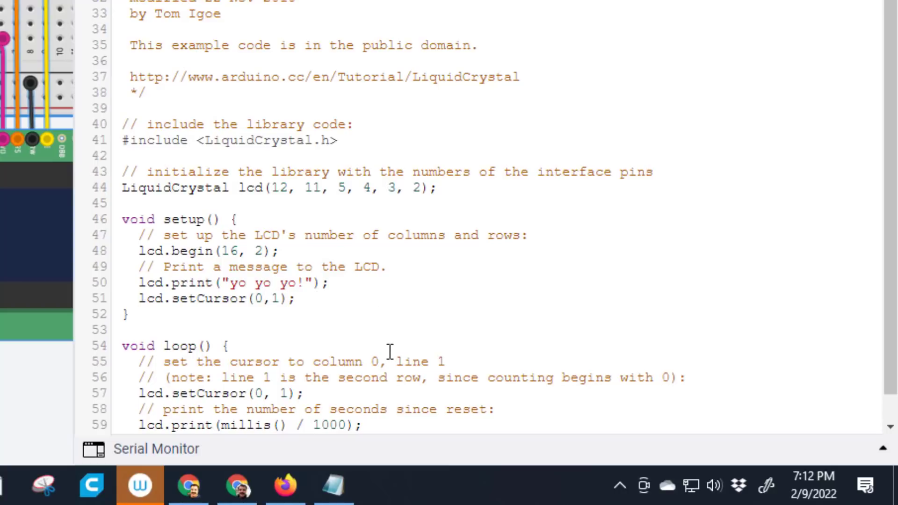
mouse_move(412, 315)
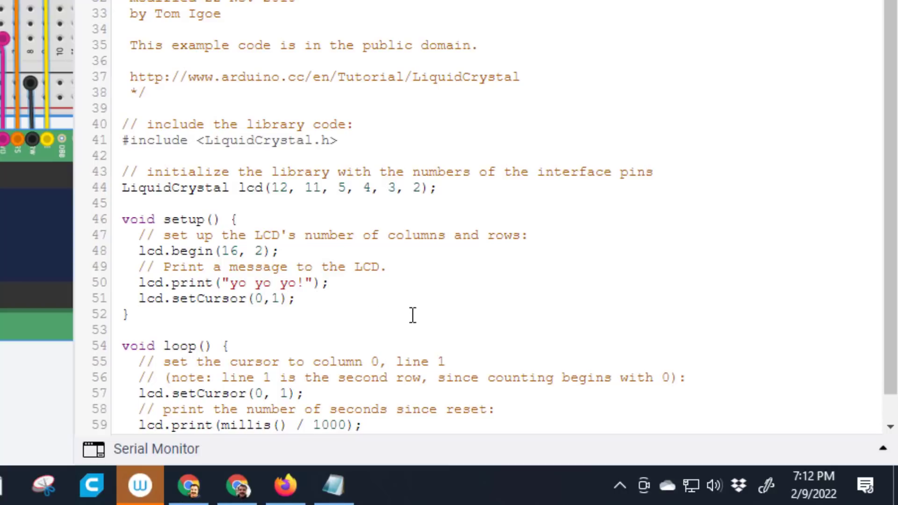
key("enter")
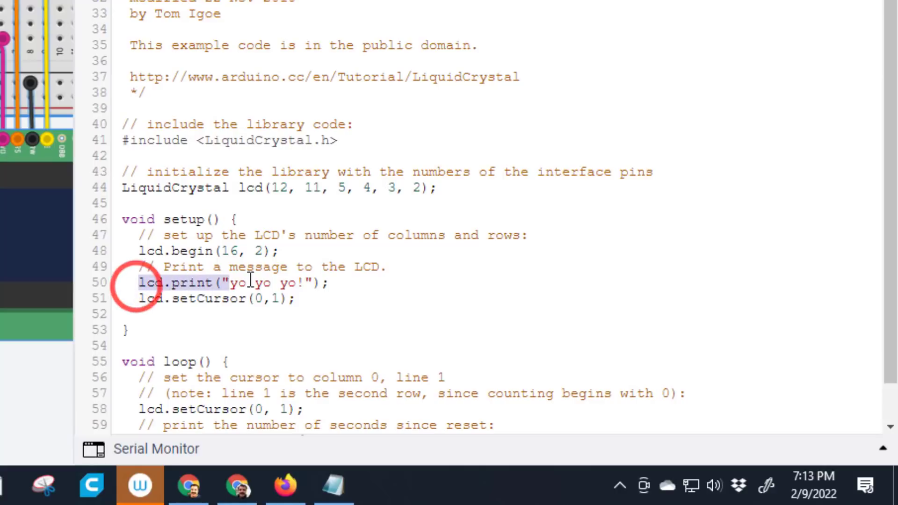
right_click(312, 283)
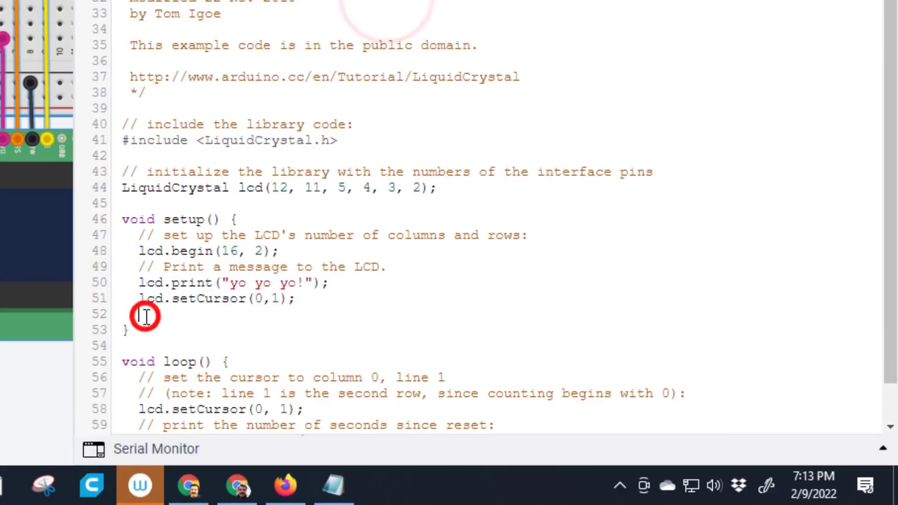
type("lcd.print(\"yo yo yo!\");")
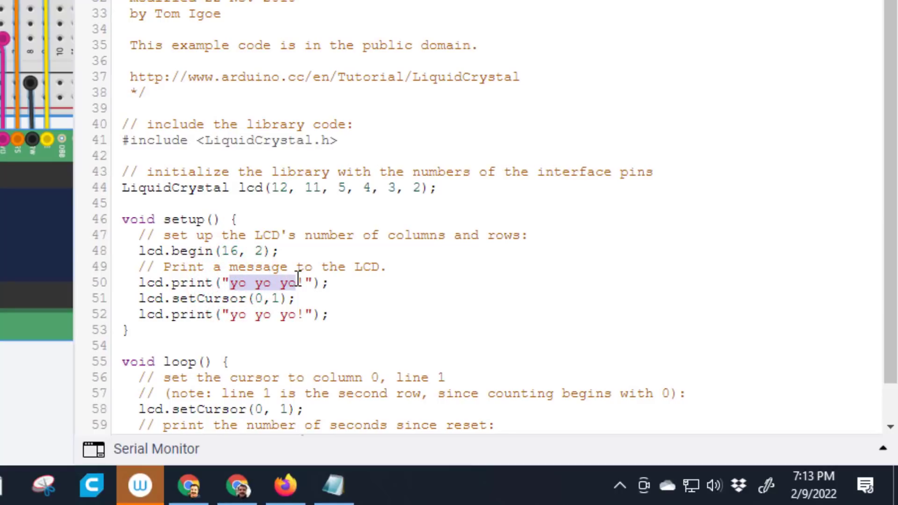
Edit the two messages to 'Happy' and 'Valentines Day!', run the simulation and hide the code
type("Hap")
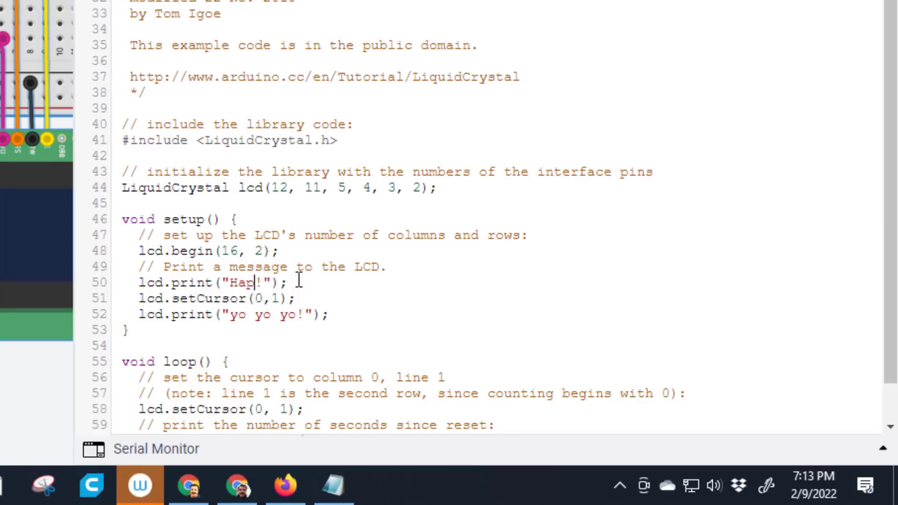
type("py")
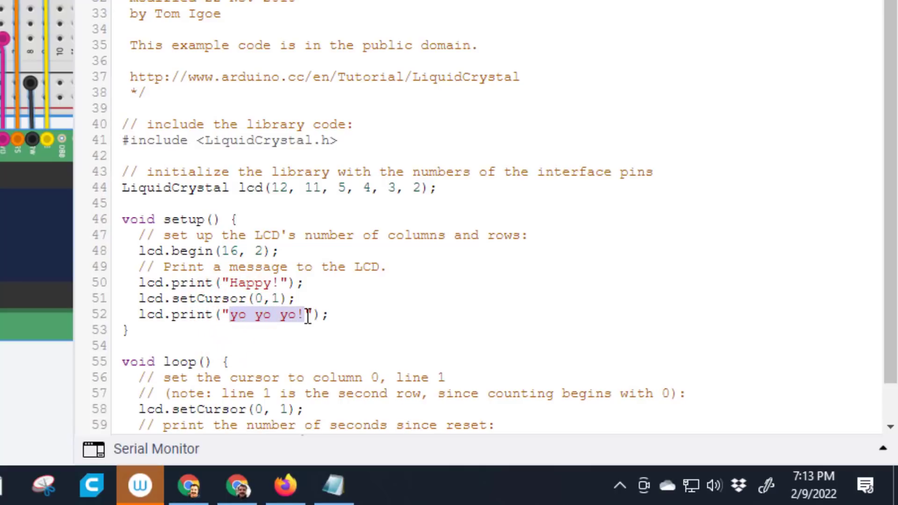
type("Vale")
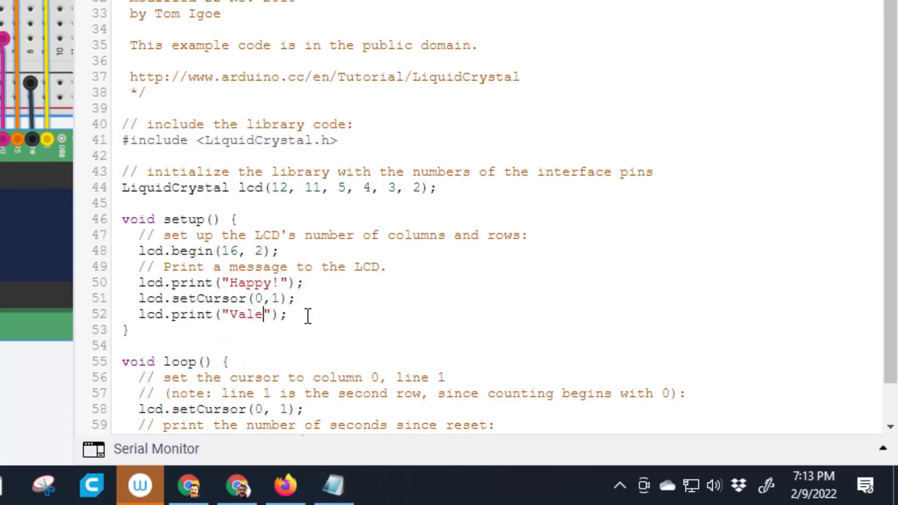
type("tines Day!")
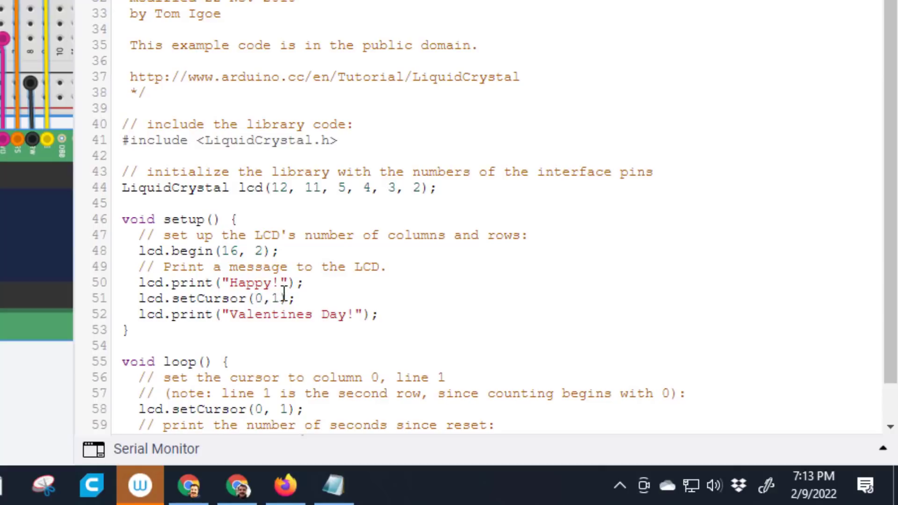
key("Backspace")
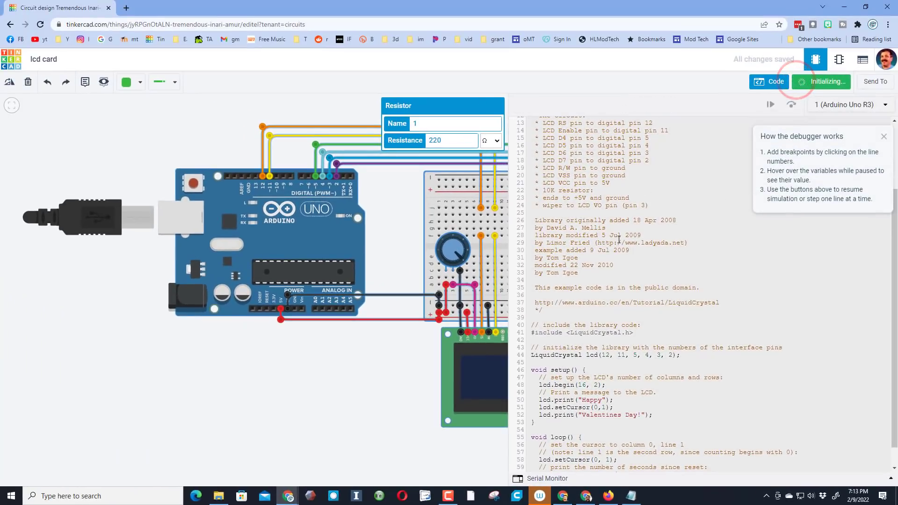
left_click(820, 82)
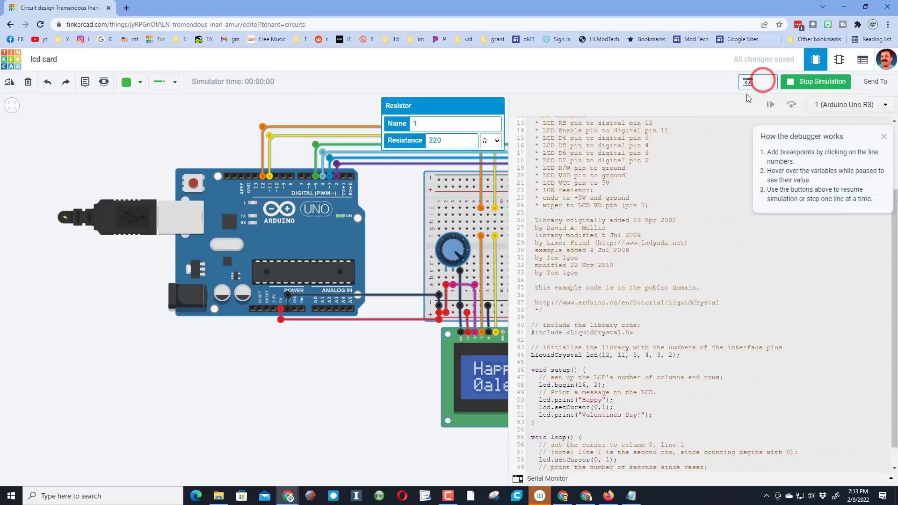
left_click(756, 81)
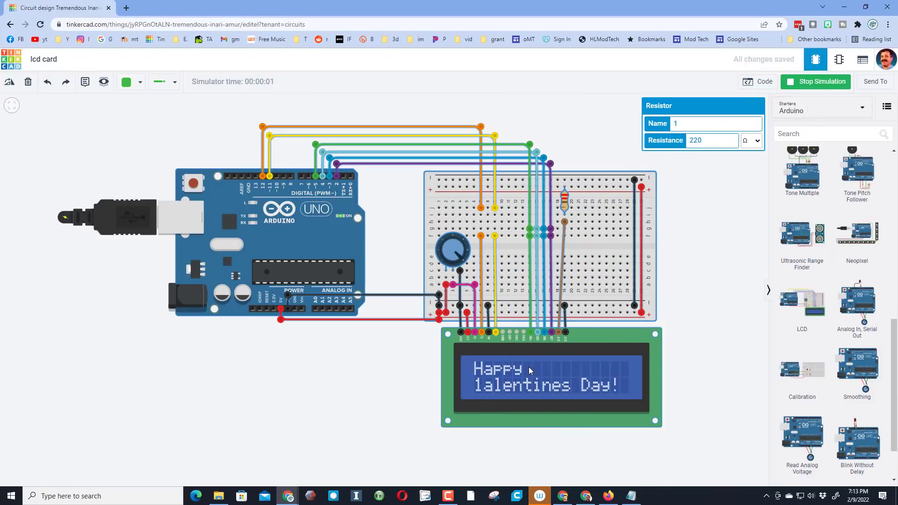
mouse_move(473, 391)
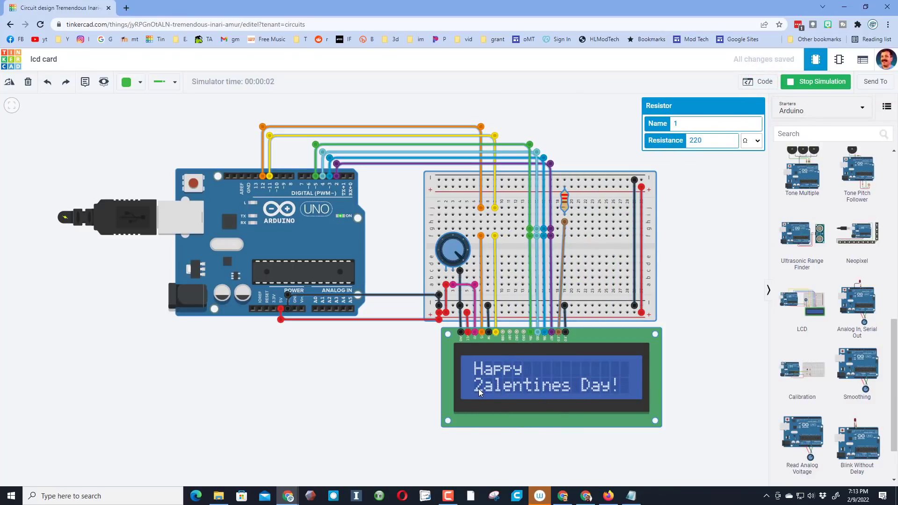
mouse_move(684, 185)
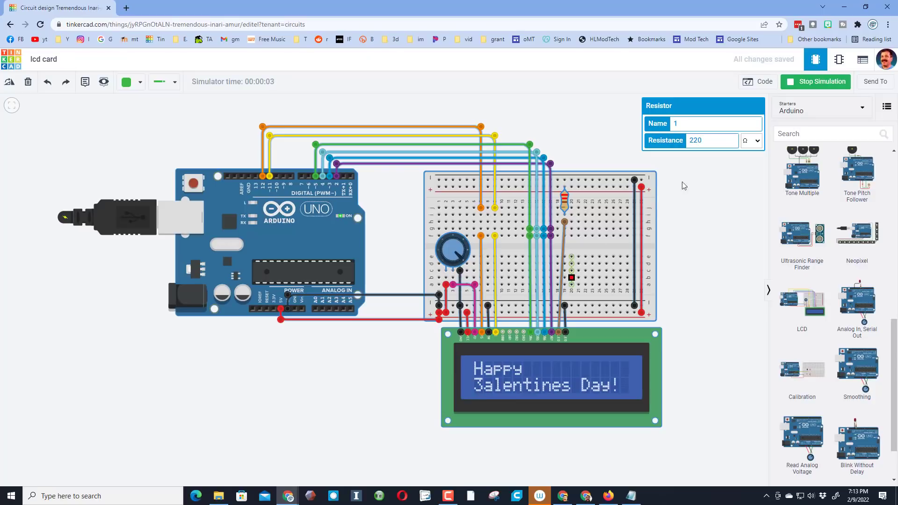
Stop the simulation so the LCD goes blank
left_click(814, 81)
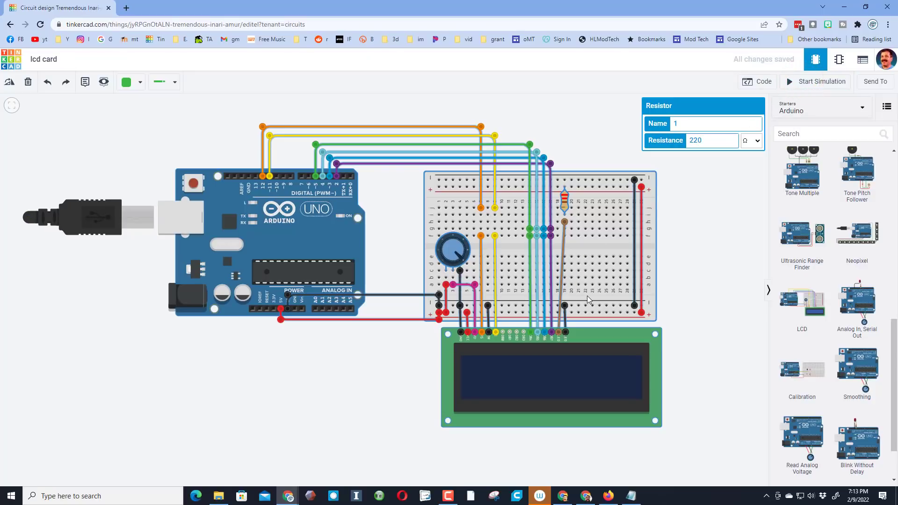
mouse_move(756, 81)
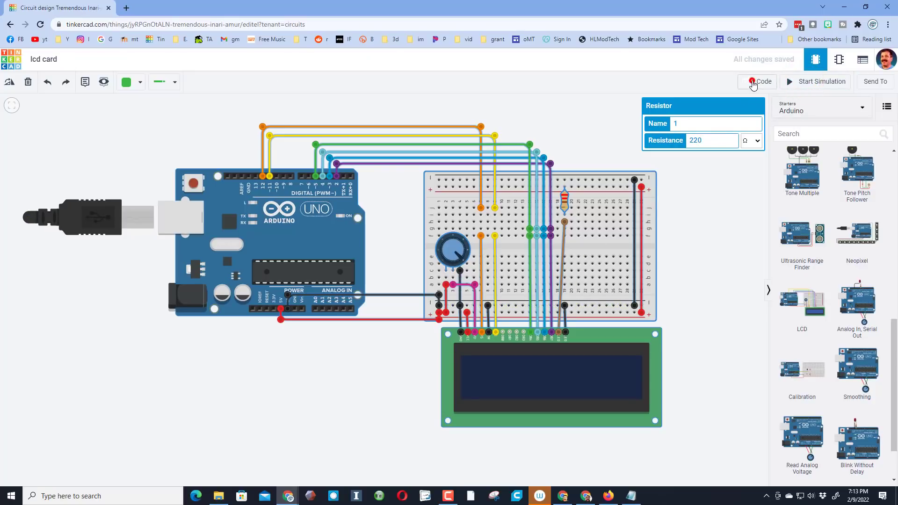
Add delay (3000); after the Valentines Day! print in setup
left_click(761, 82)
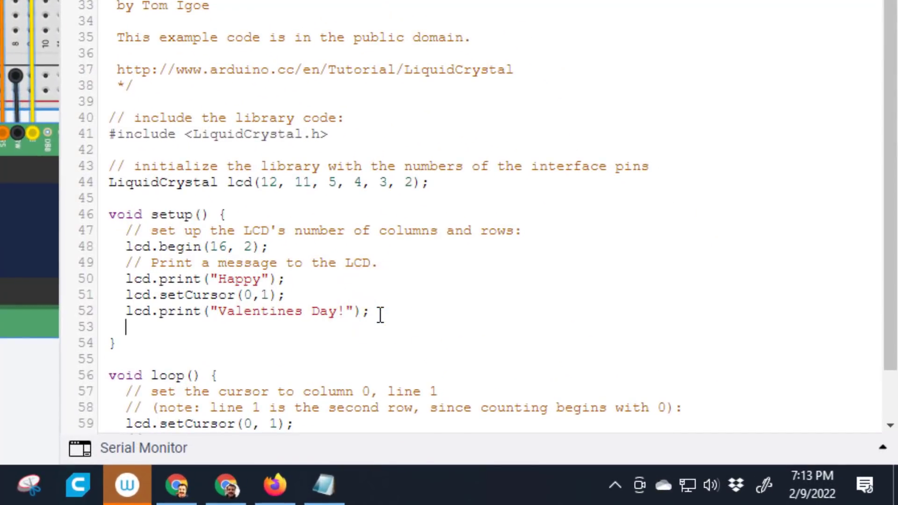
type("de")
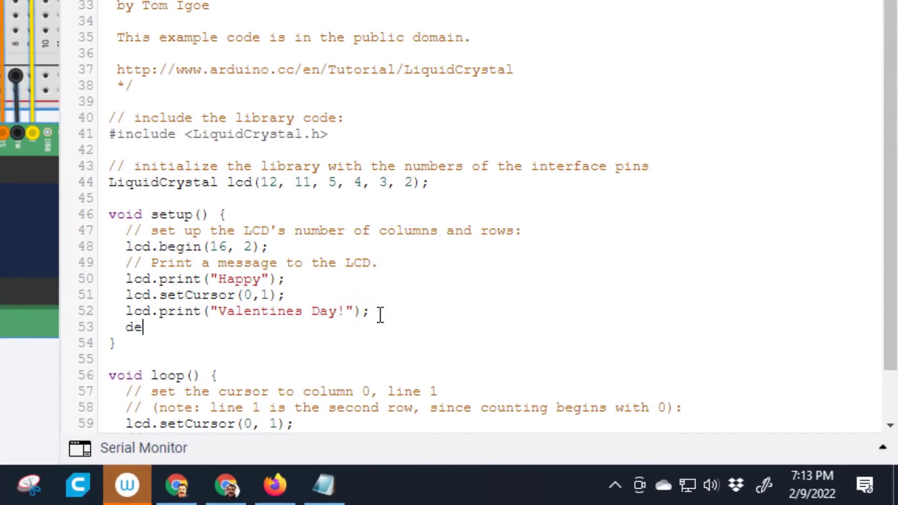
type("lay")
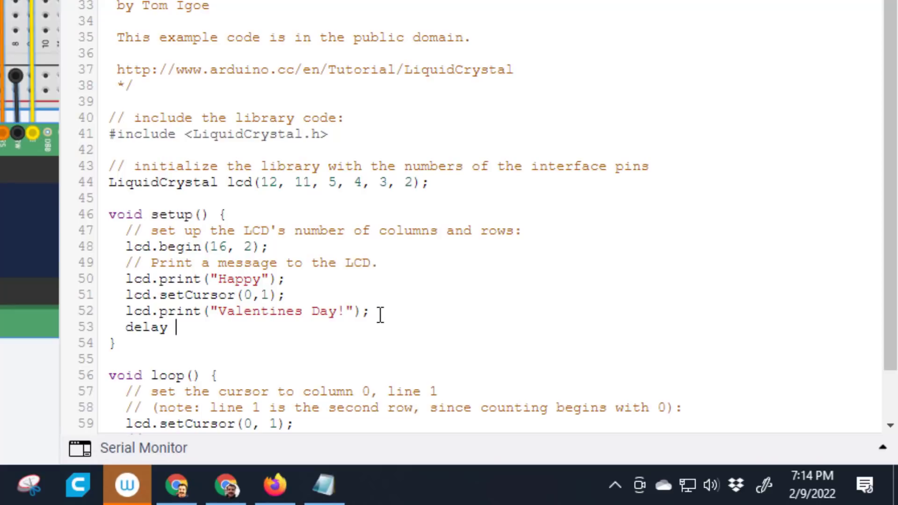
type("(")
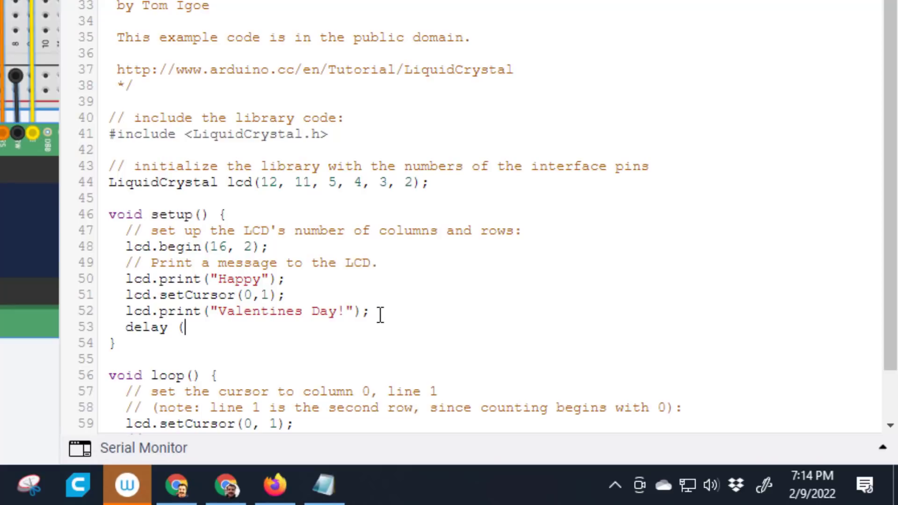
type("3000")
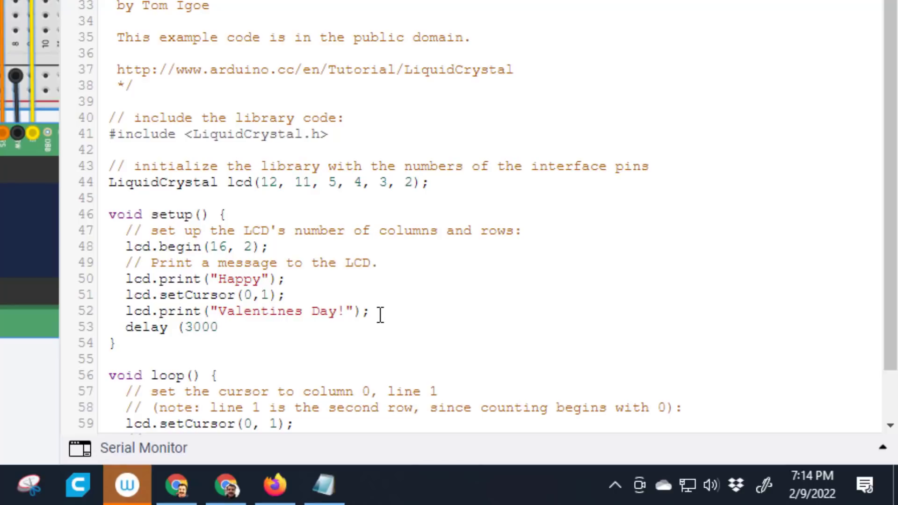
type(");")
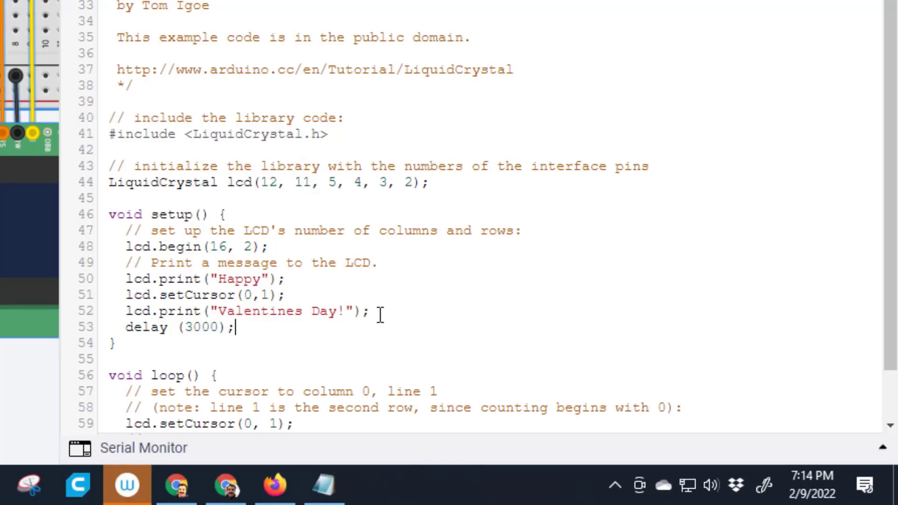
mouse_move(255, 415)
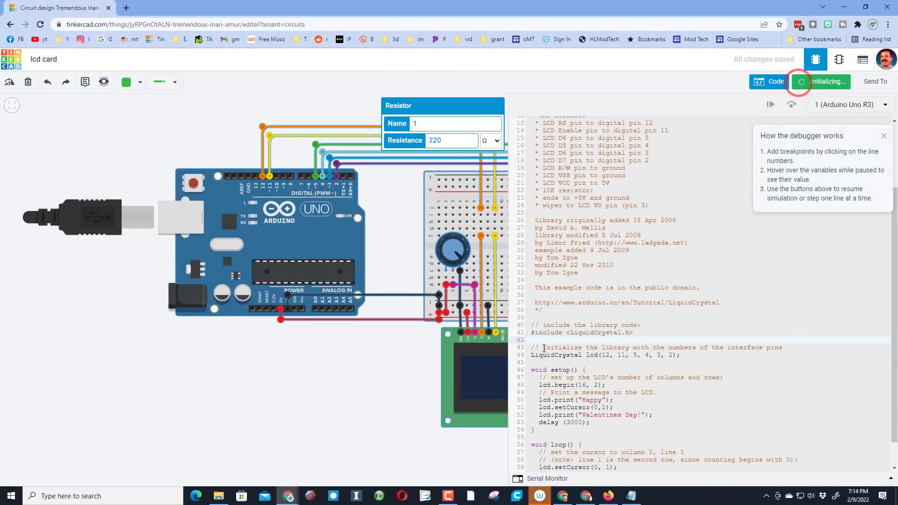
Watch the delayed greeting on the LCD, stop the simulation and return to the code
left_click(819, 82)
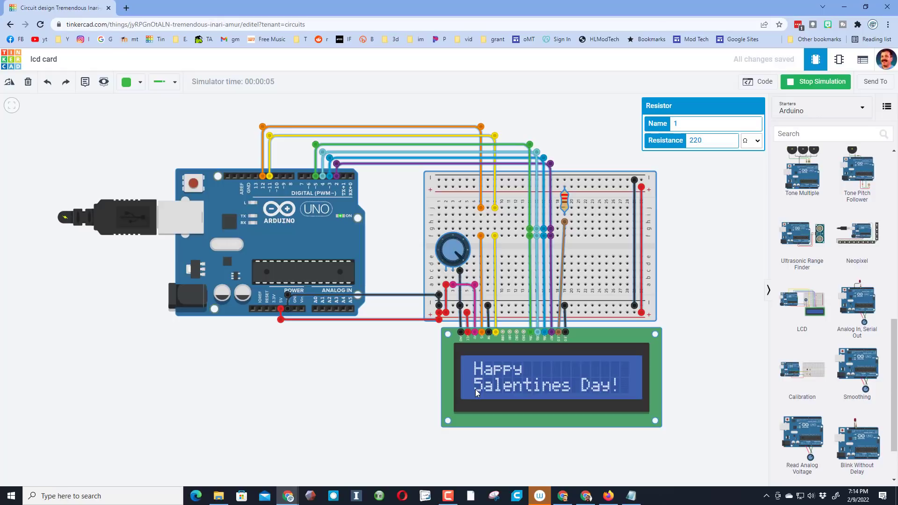
mouse_move(777, 116)
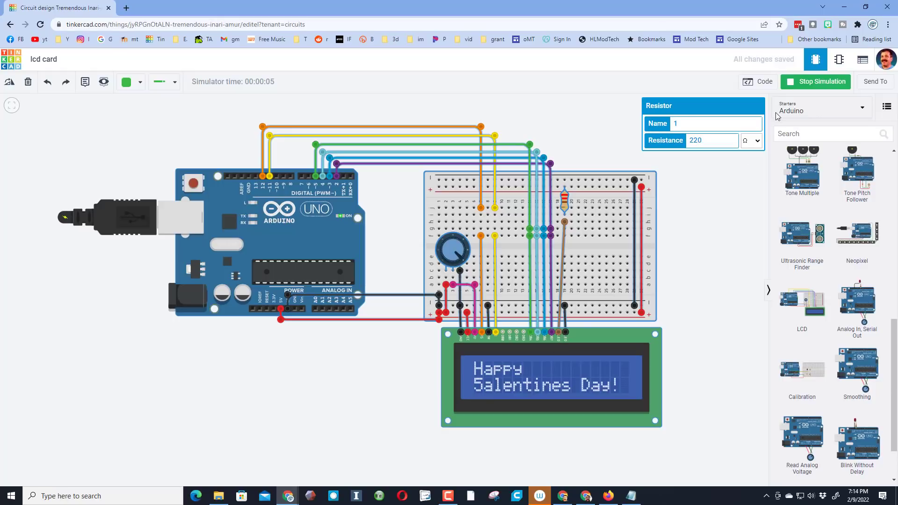
left_click(821, 81)
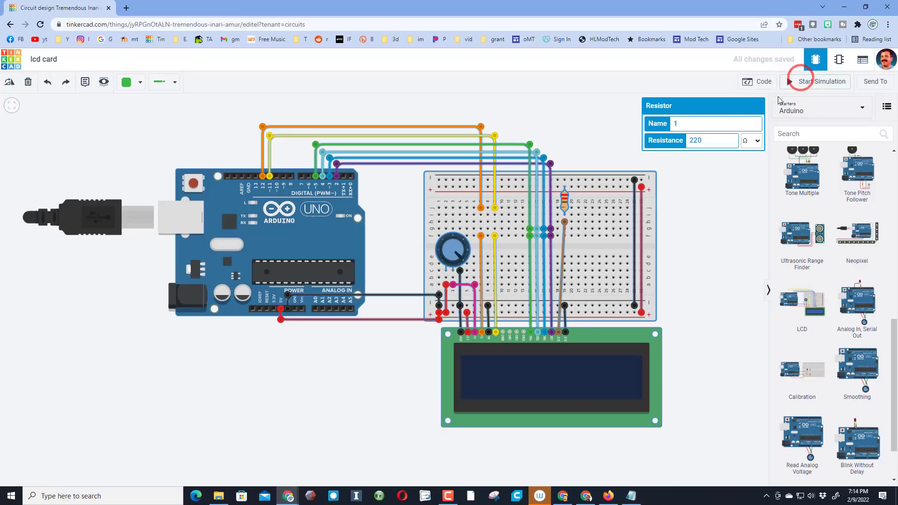
left_click(762, 82)
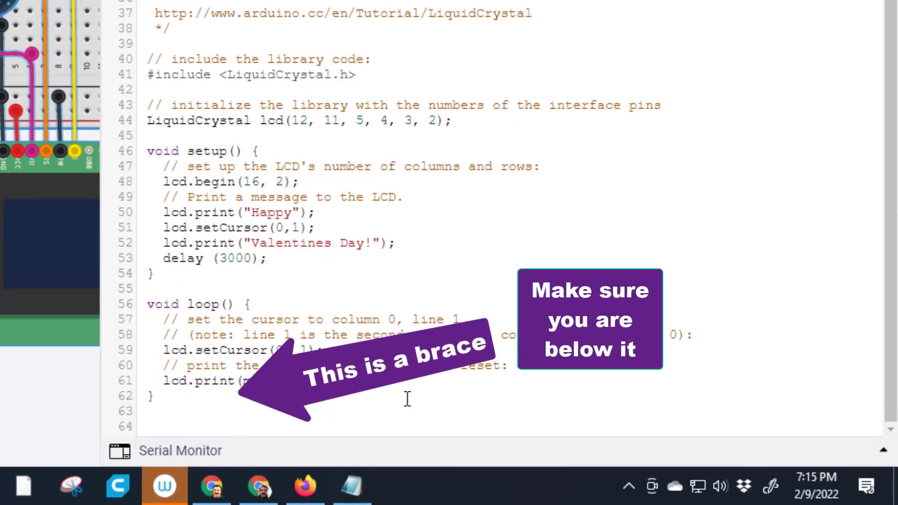
Define void CLA () below loop, beginning its body with lcd.setCursor(0, 0);
type("void")
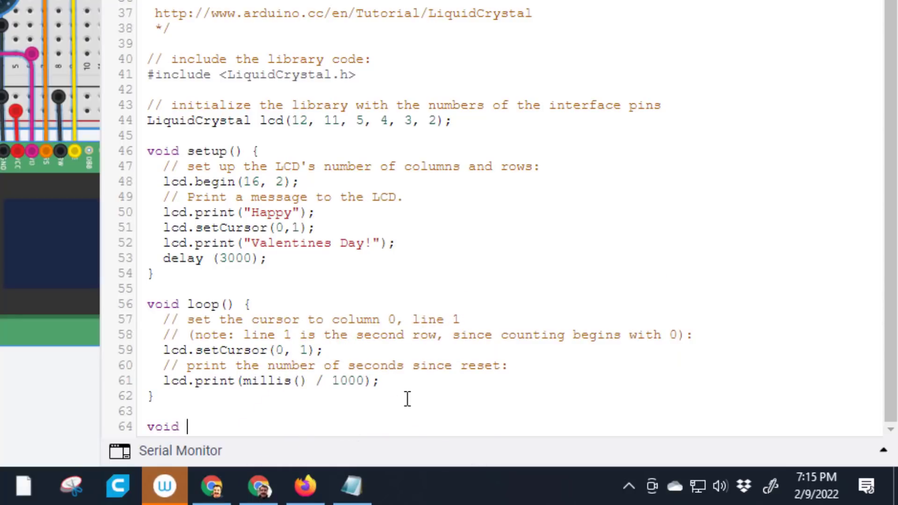
type("CLA")
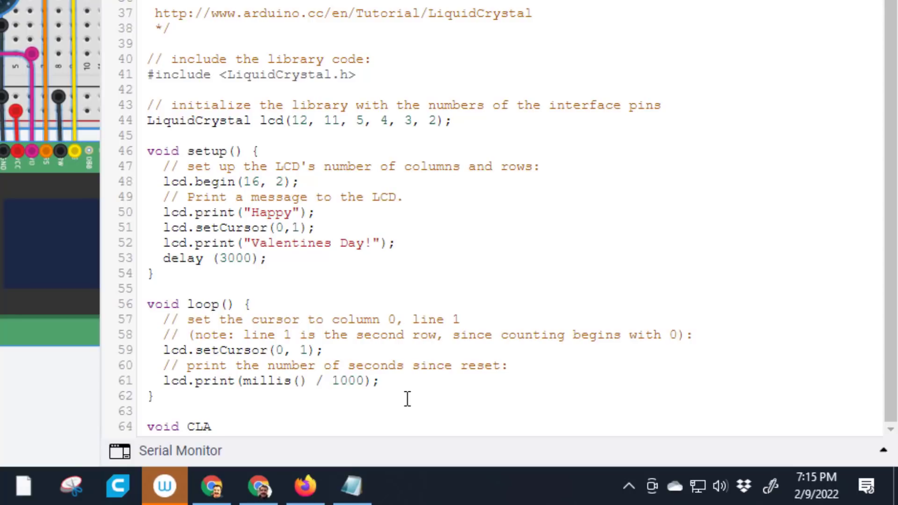
type("()")
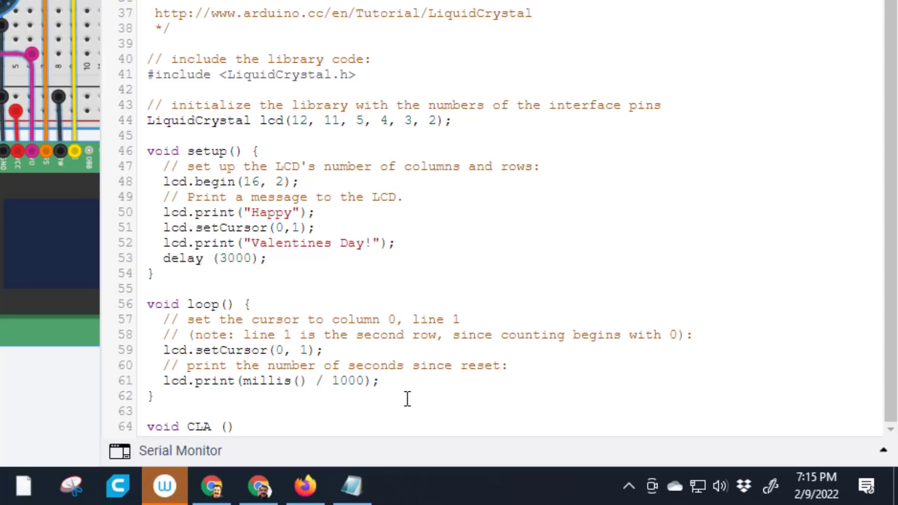
scroll("down", 3)
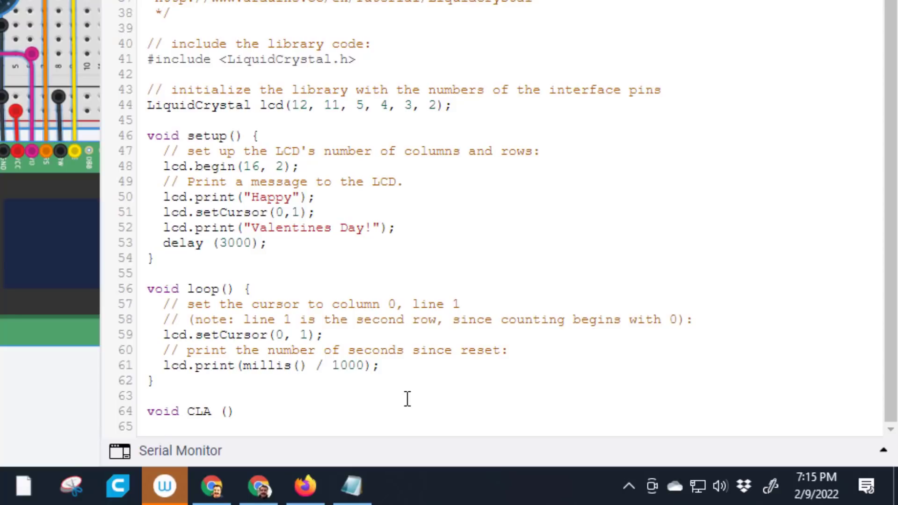
key("Return")
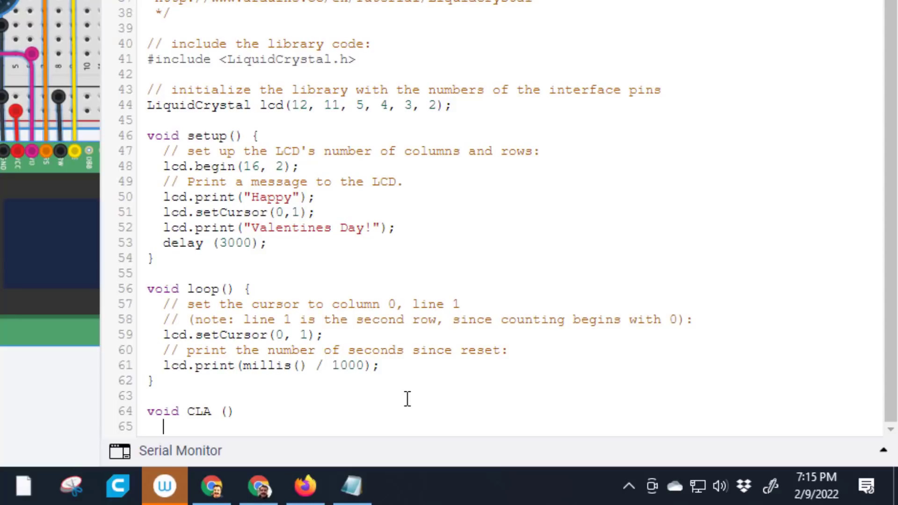
key("shift+[")
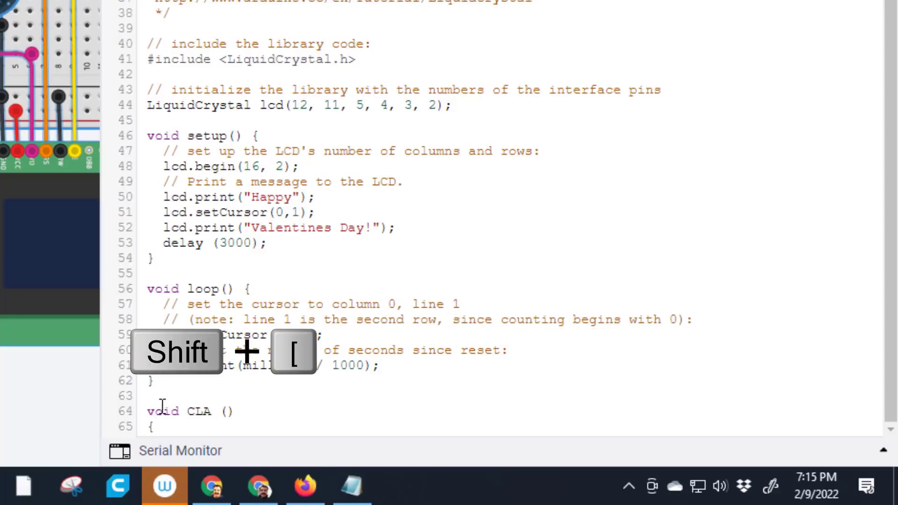
mouse_move(205, 430)
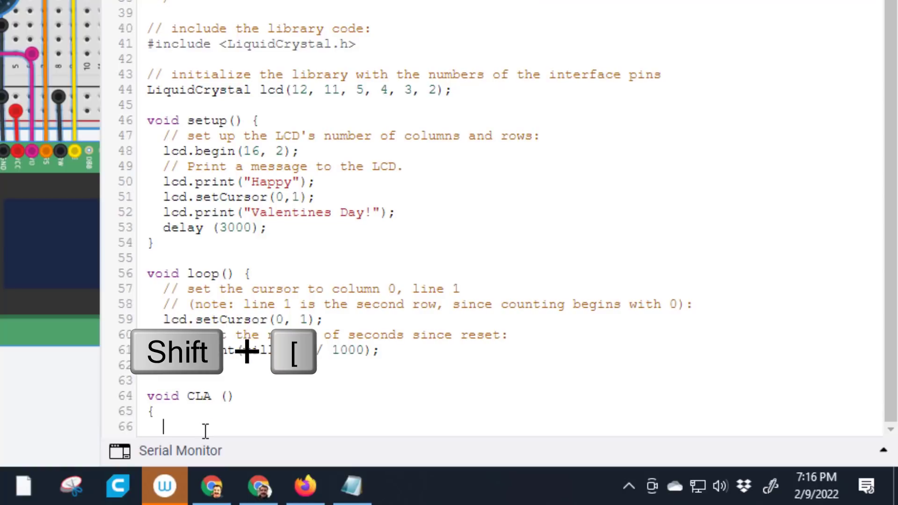
type("lcd.setCursor(0, 0);")
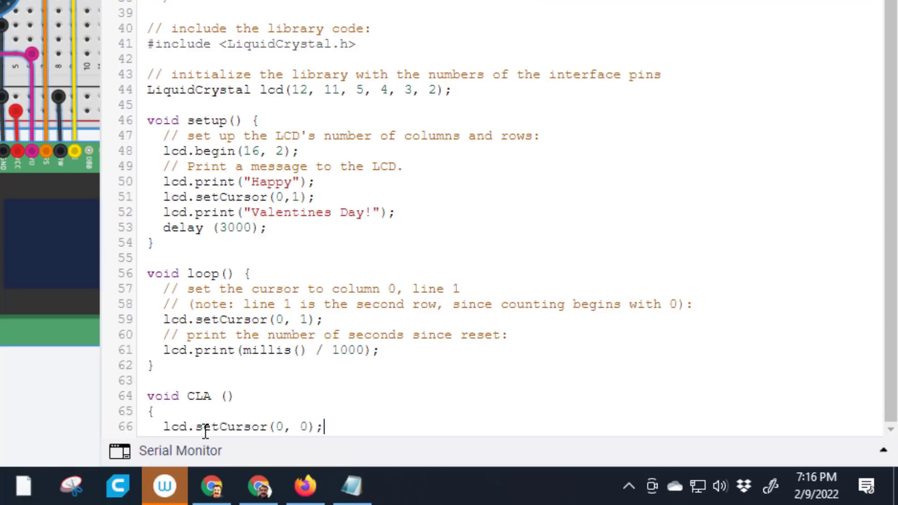
mouse_move(179, 451)
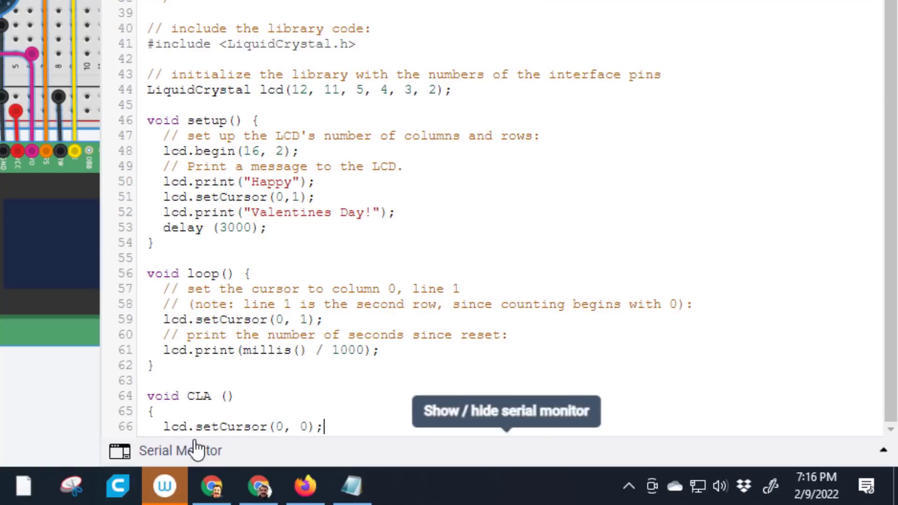
mouse_move(240, 435)
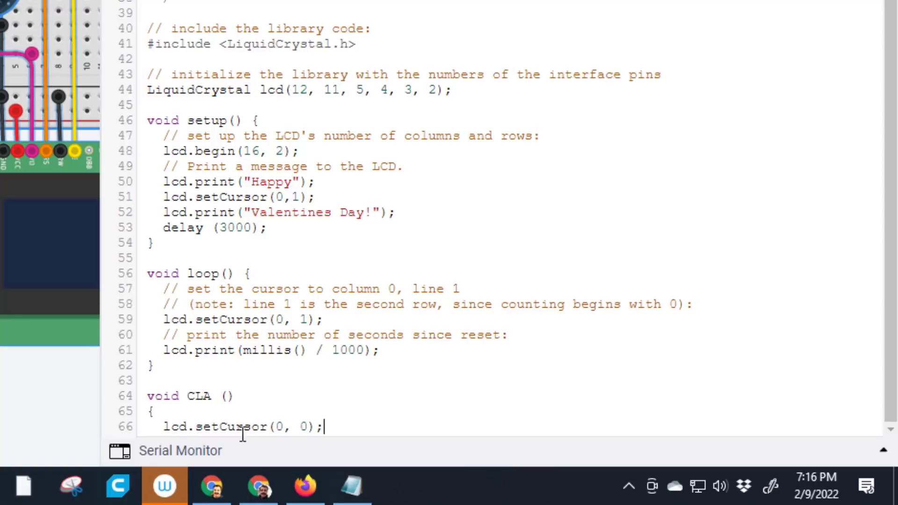
mouse_move(332, 426)
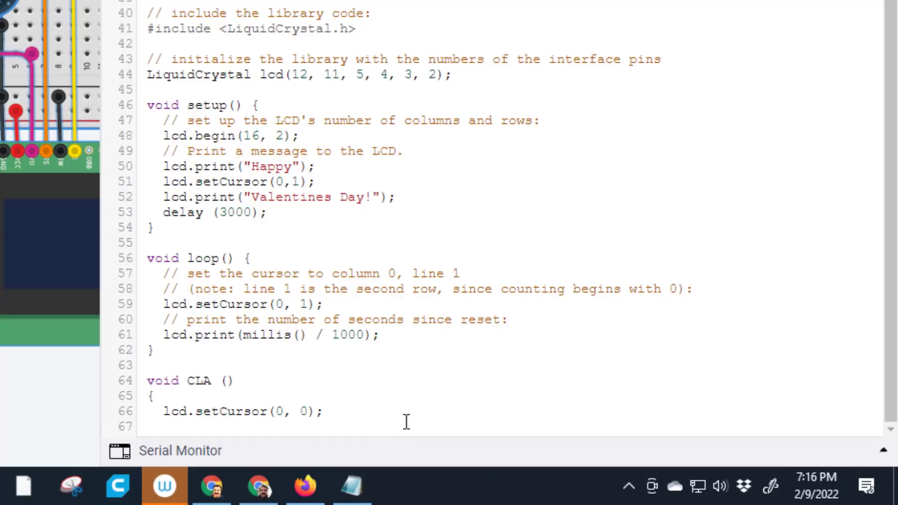
Add lcd.print statements writing blank text on the LCD rows inside CLA
type("1")
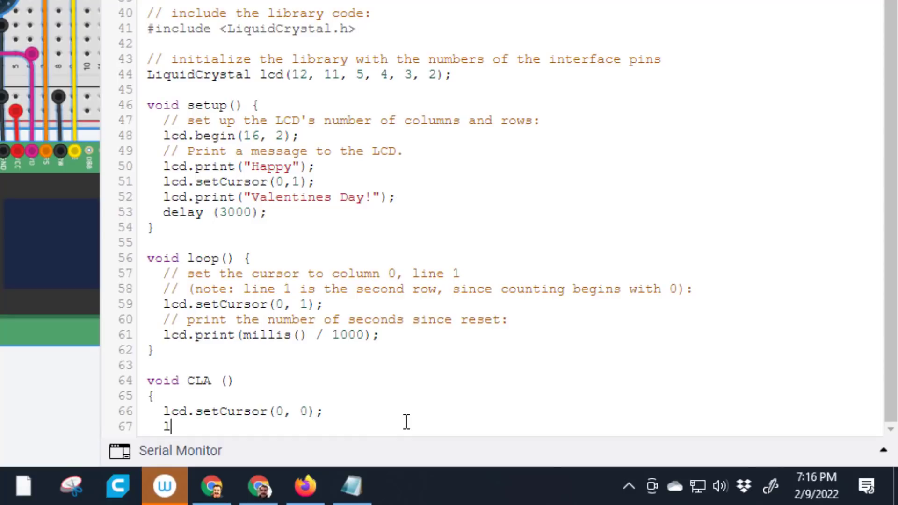
type("cd.pr")
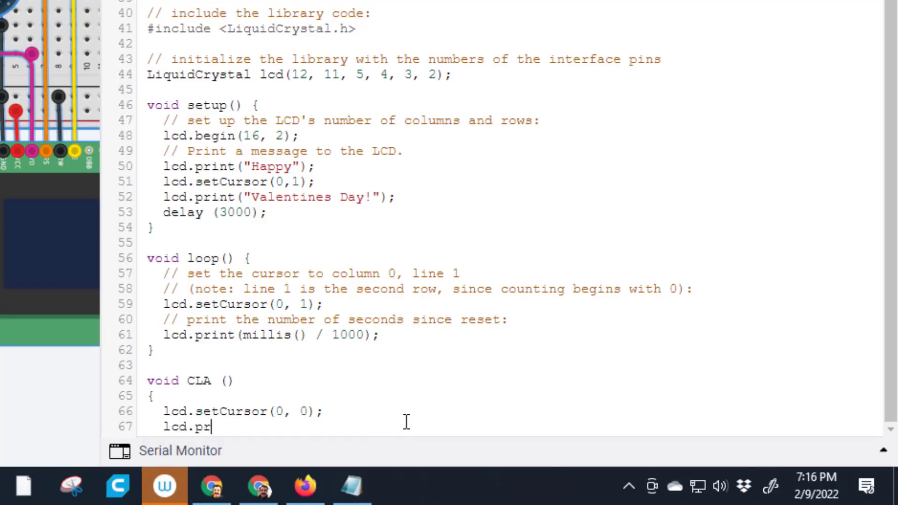
type("int")
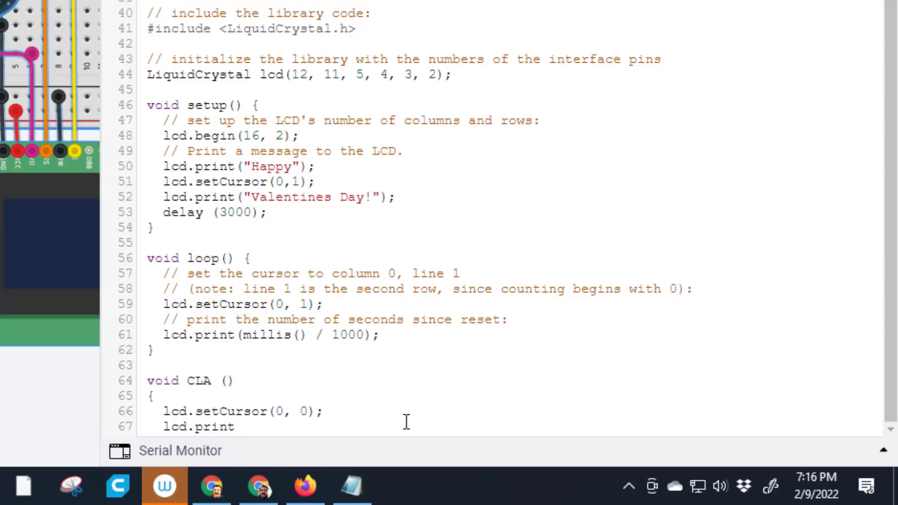
type("(\"")
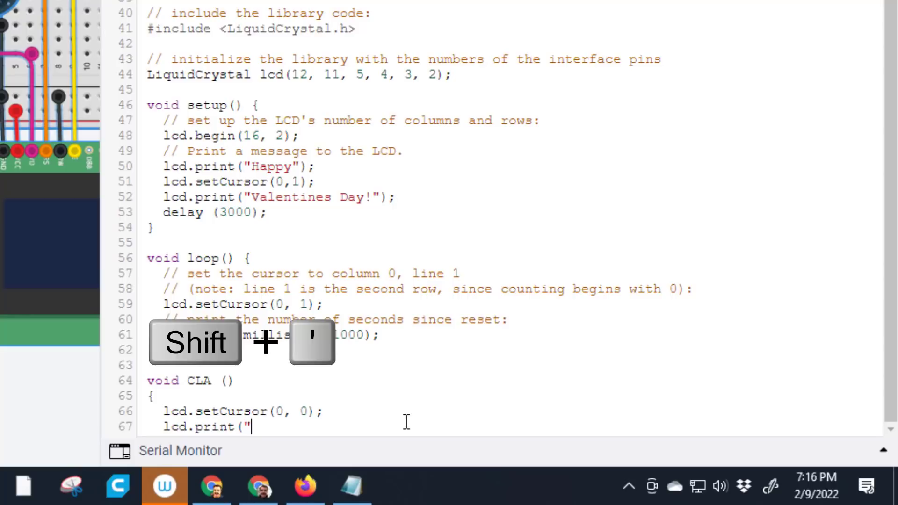
key("shift+'")
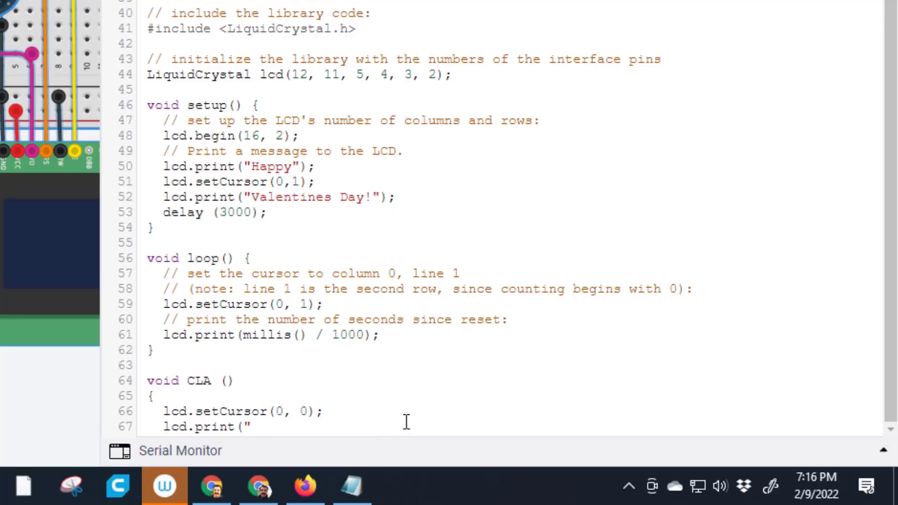
type("\");")
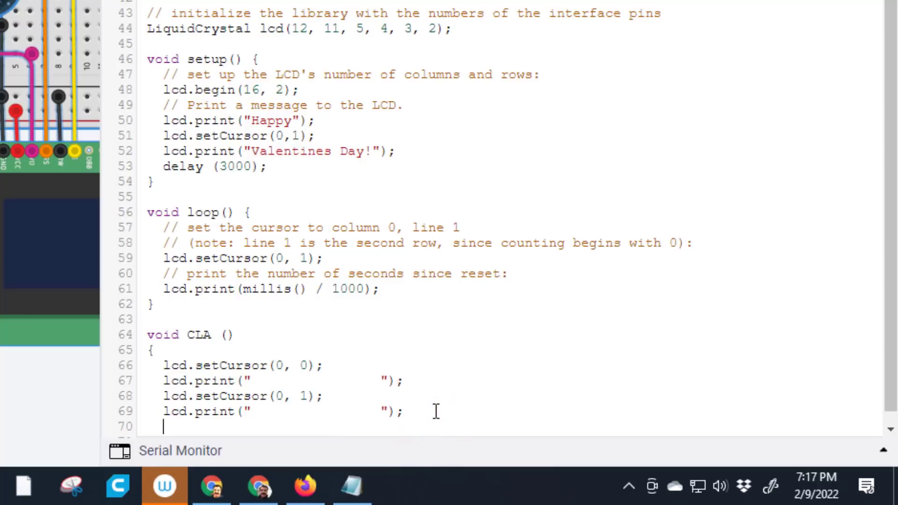
Add delay (1000); and close the CLA function with a brace
type("del")
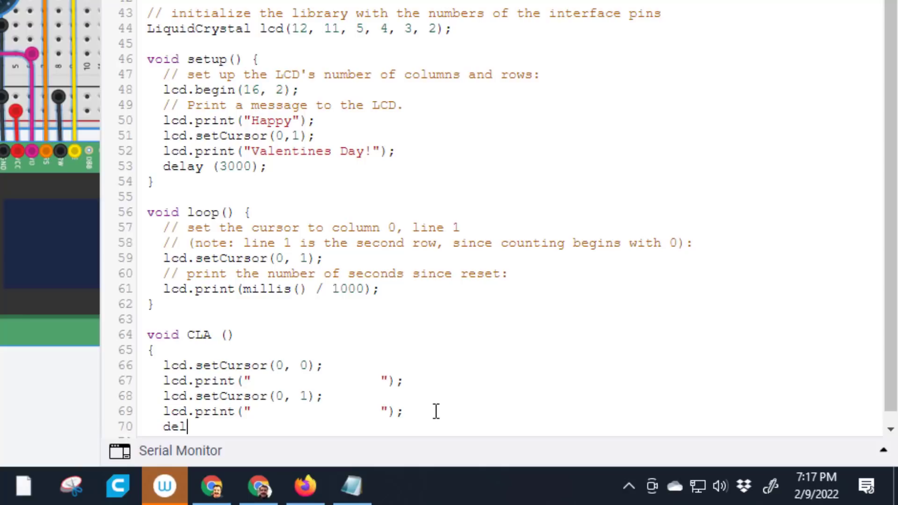
type("ay")
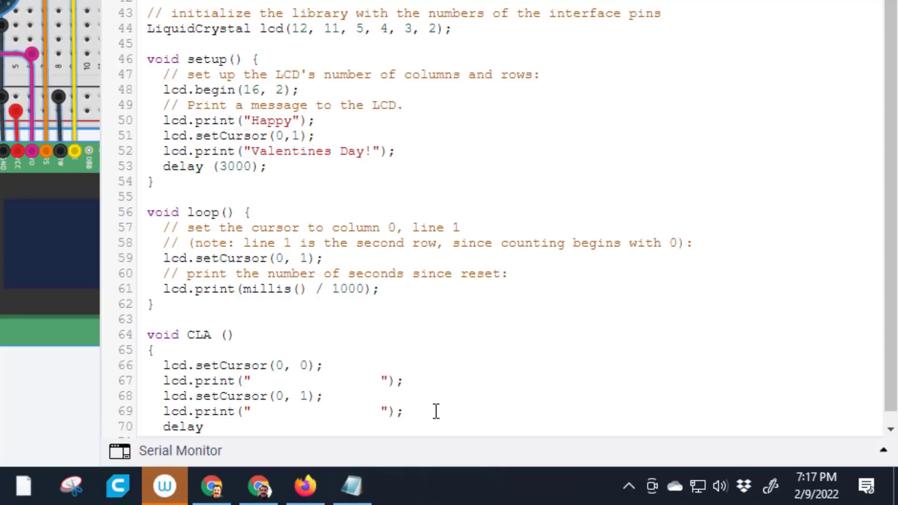
type("(1000")
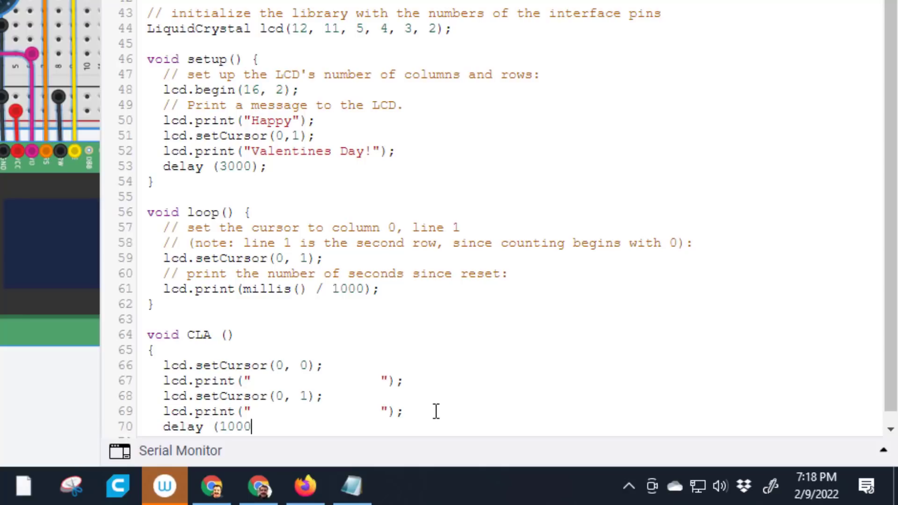
type(");")
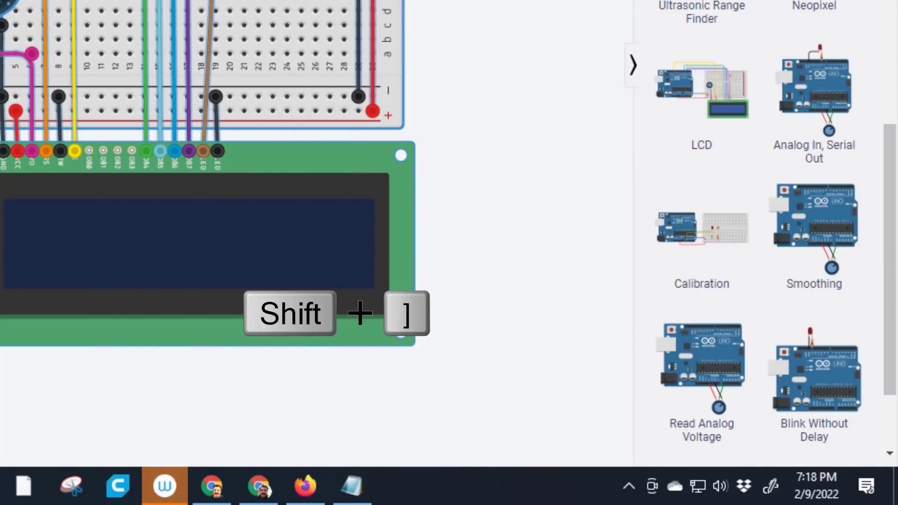
key("shift+]")
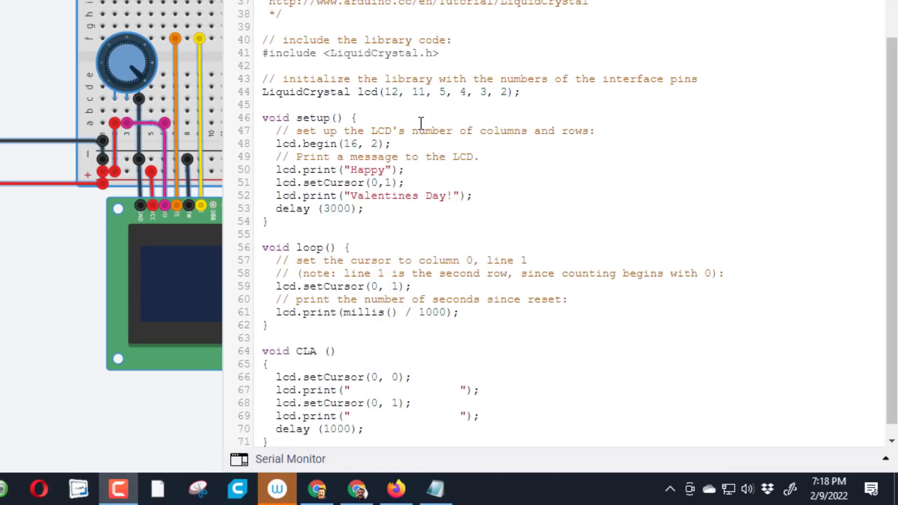
mouse_move(371, 213)
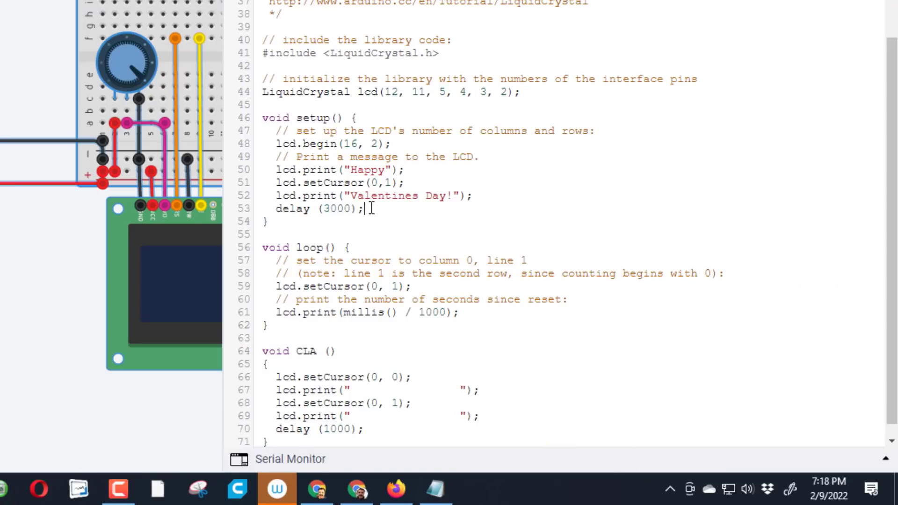
Add a CLA (); call on a new line after delay (3000); in setup
key("Return")
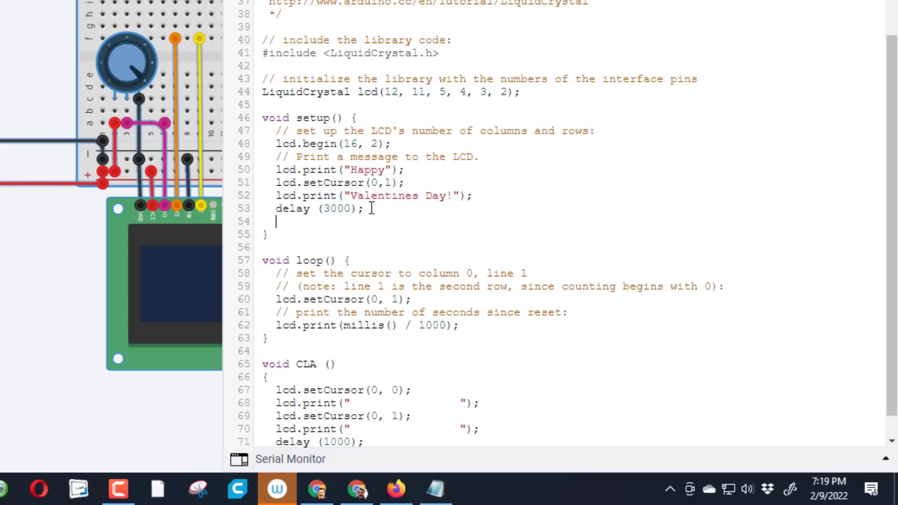
type("CLA")
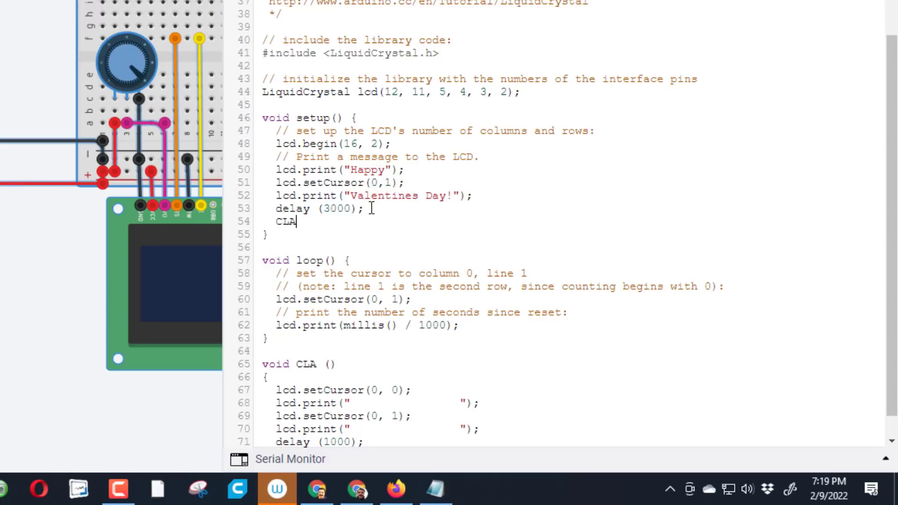
type("()")
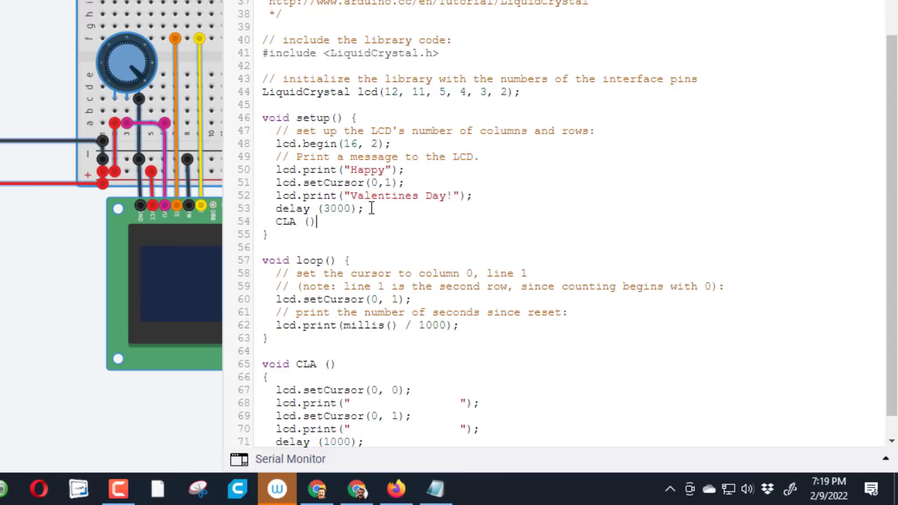
type(";")
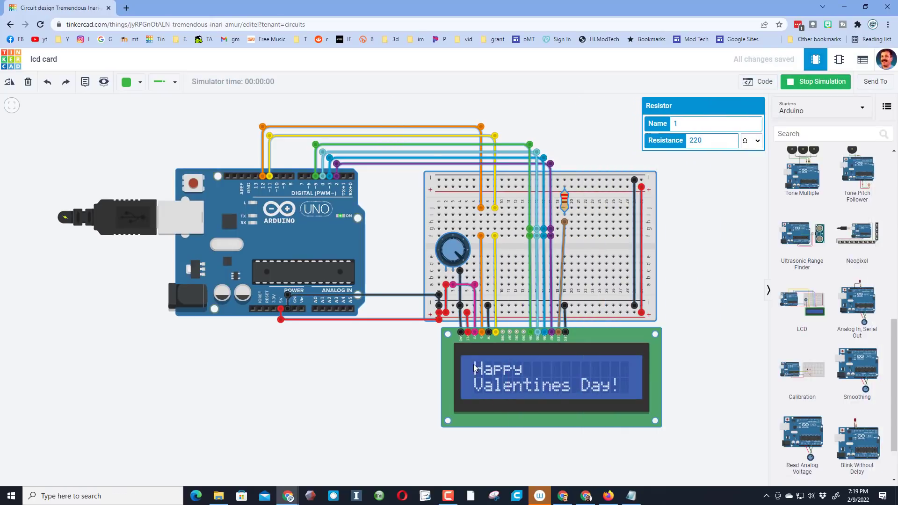
mouse_move(489, 405)
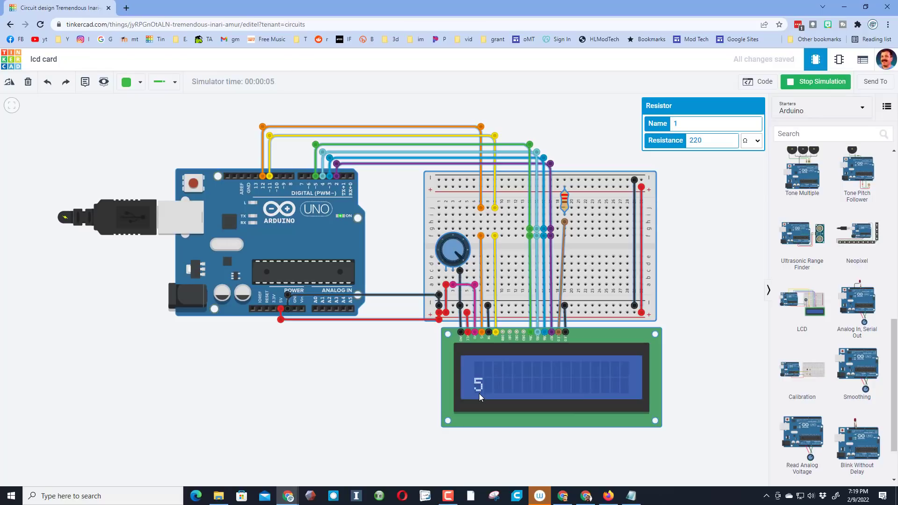
mouse_move(516, 381)
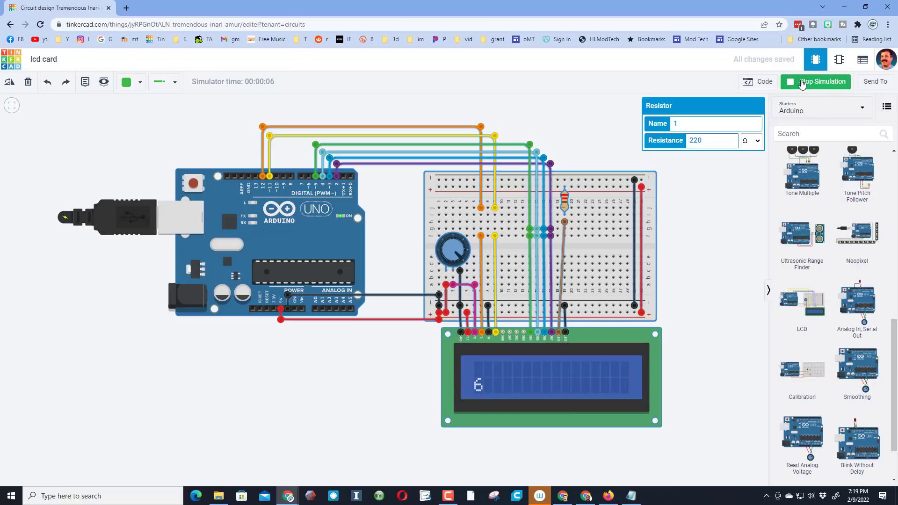
Stop the simulation after the greeting displays and clears
left_click(821, 82)
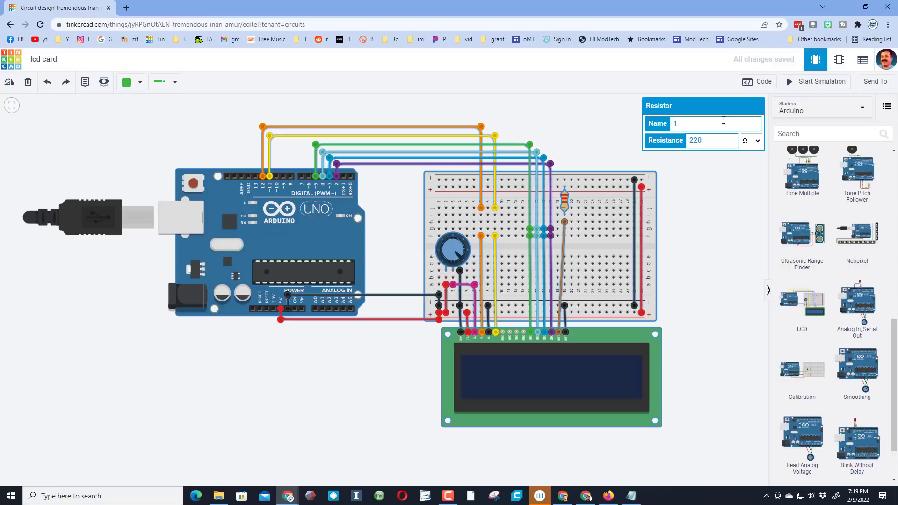
Select setup's greeting print lines through the CLA call for copying into loop
left_click(757, 81)
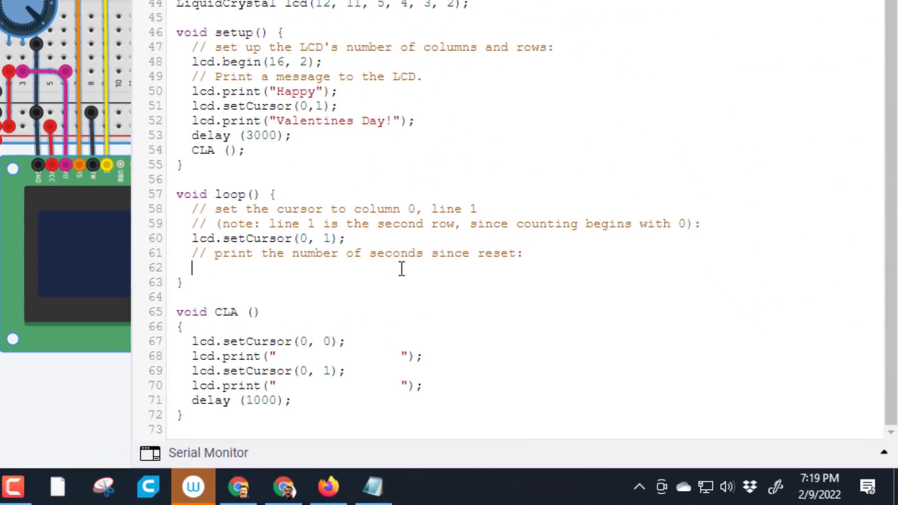
left_click(192, 91)
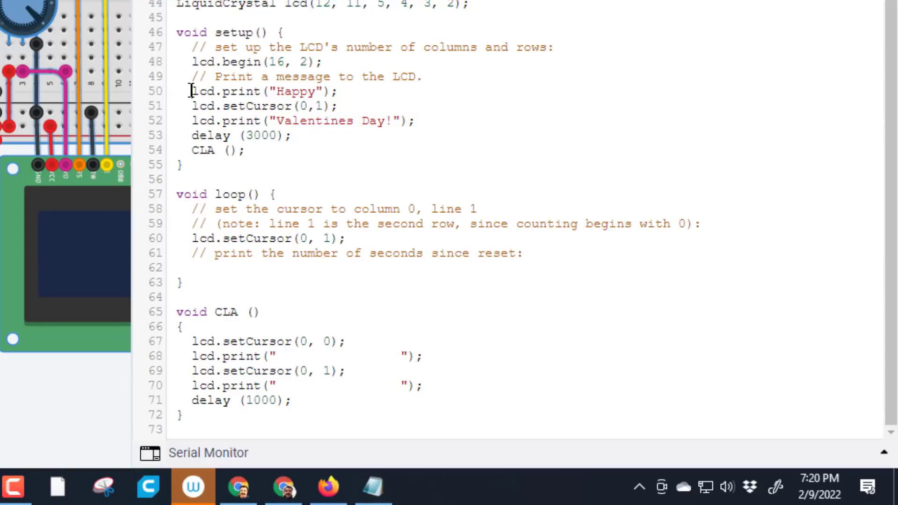
left_click_drag(190, 91, 246, 149)
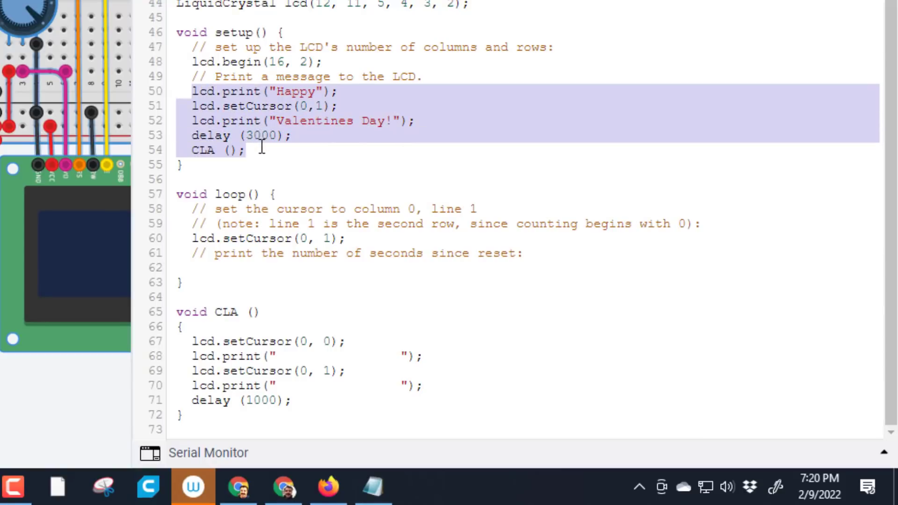
mouse_move(391, 134)
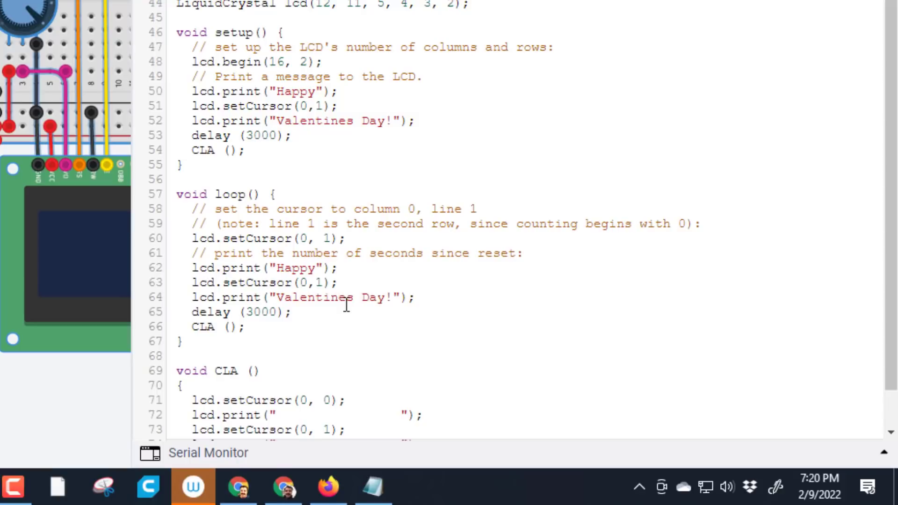
Make loop print "Roses are Red" and "Violets are Blue" with a 1000 delay
left_click(272, 268)
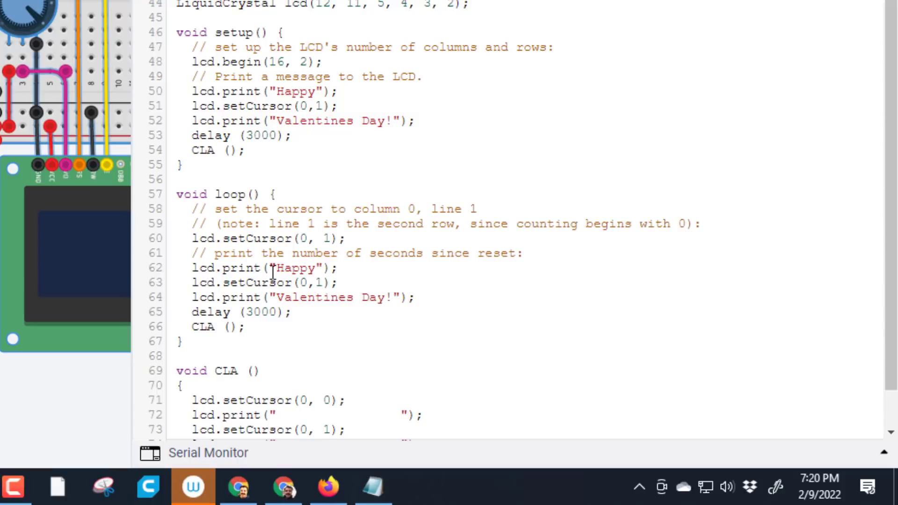
type("R")
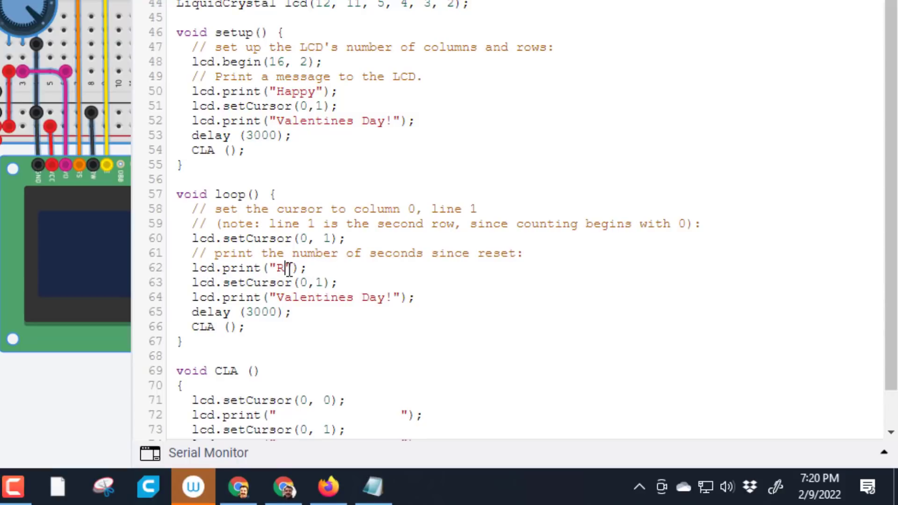
type("oses are")
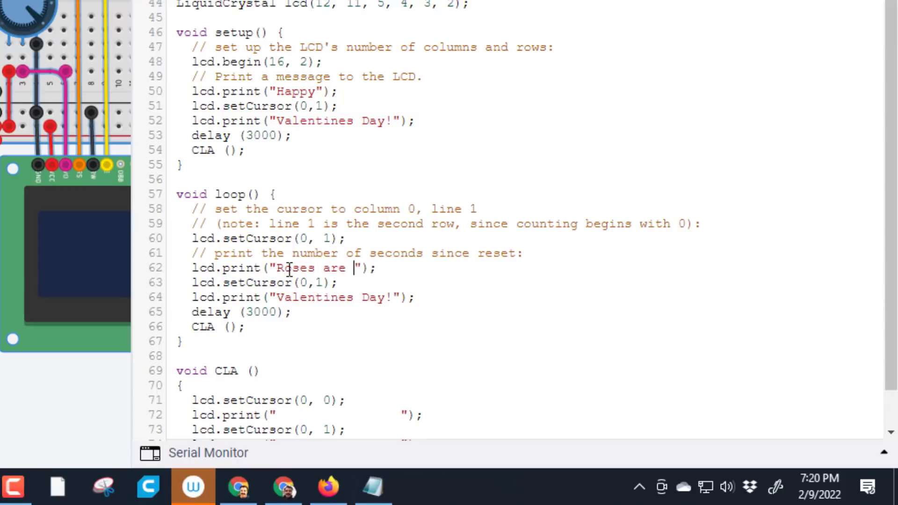
type("Red")
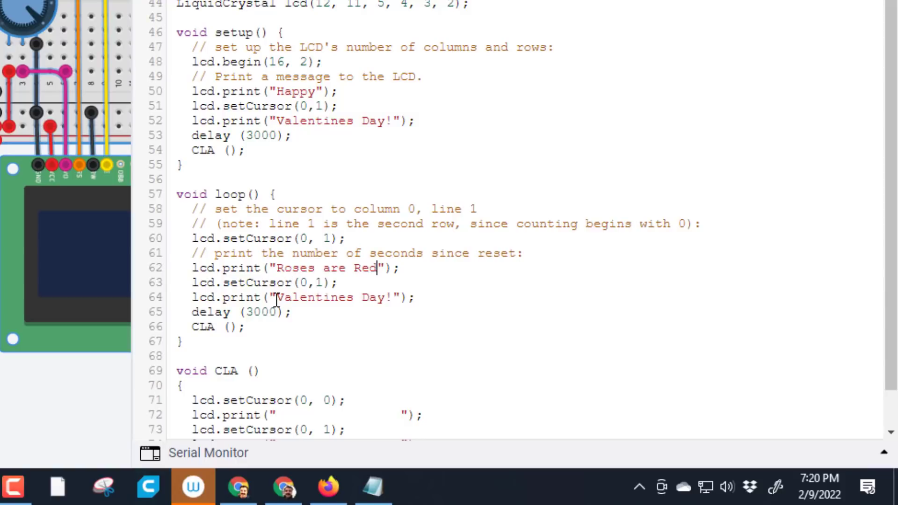
double_click(332, 297)
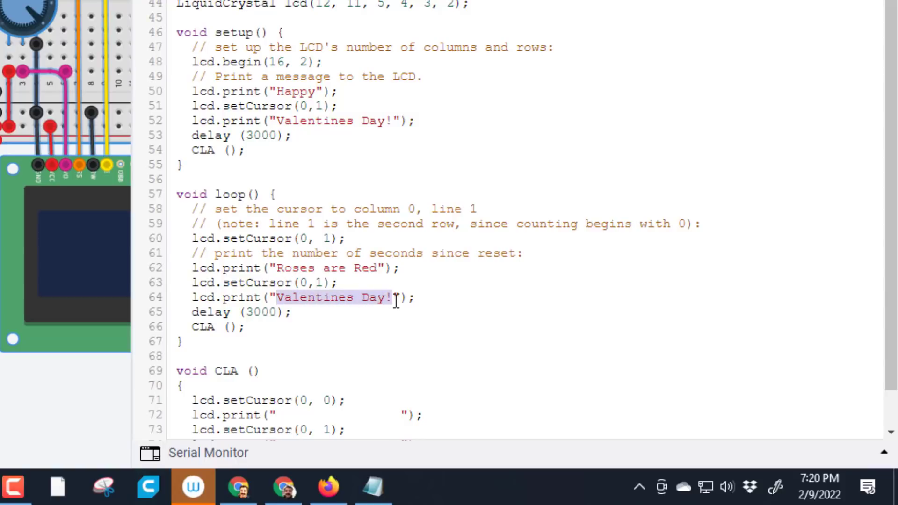
type("Violets")
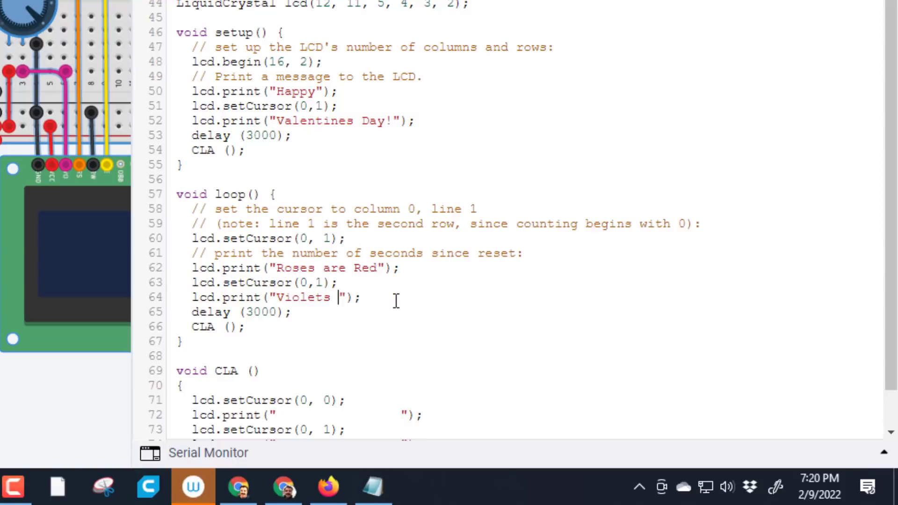
type("are Blue")
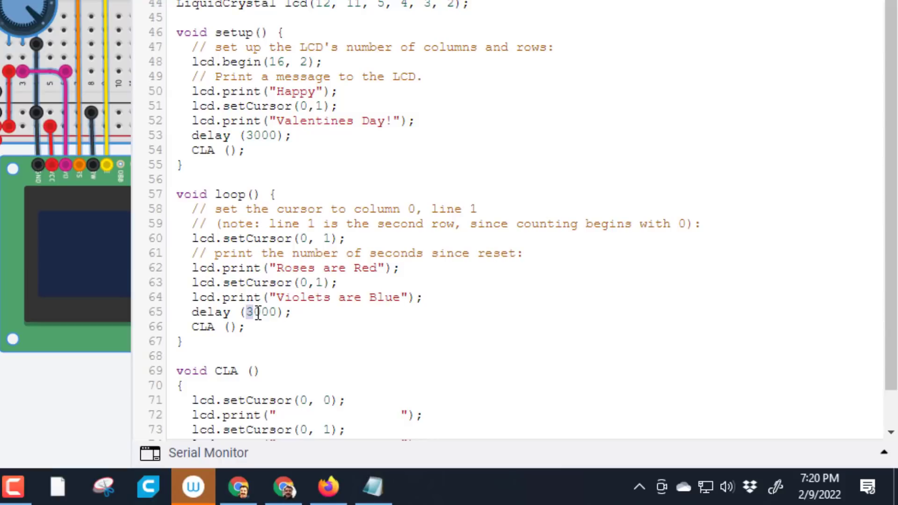
type("1000")
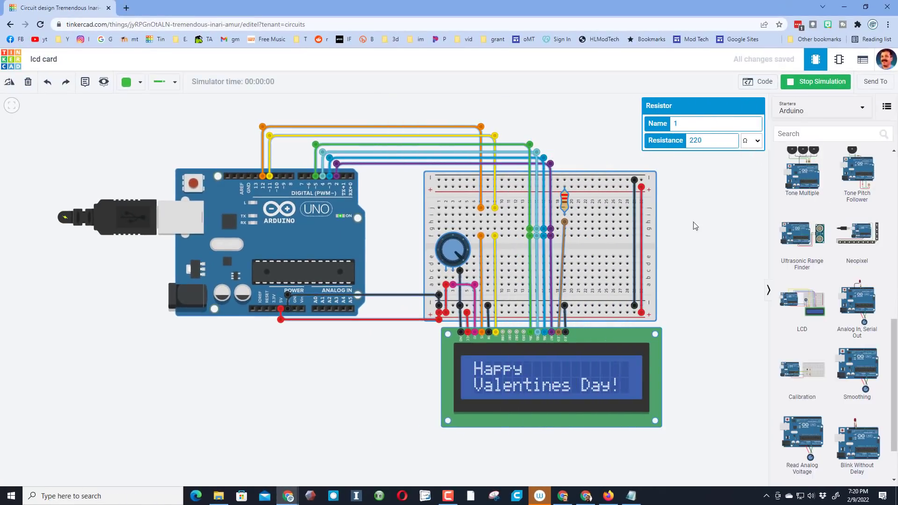
mouse_move(513, 400)
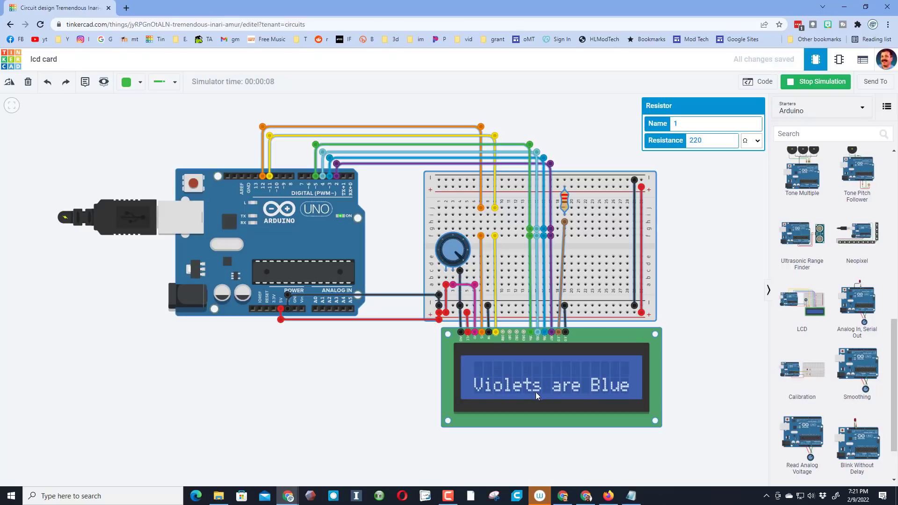
Stop the poem test run and return to the code editor
left_click(815, 82)
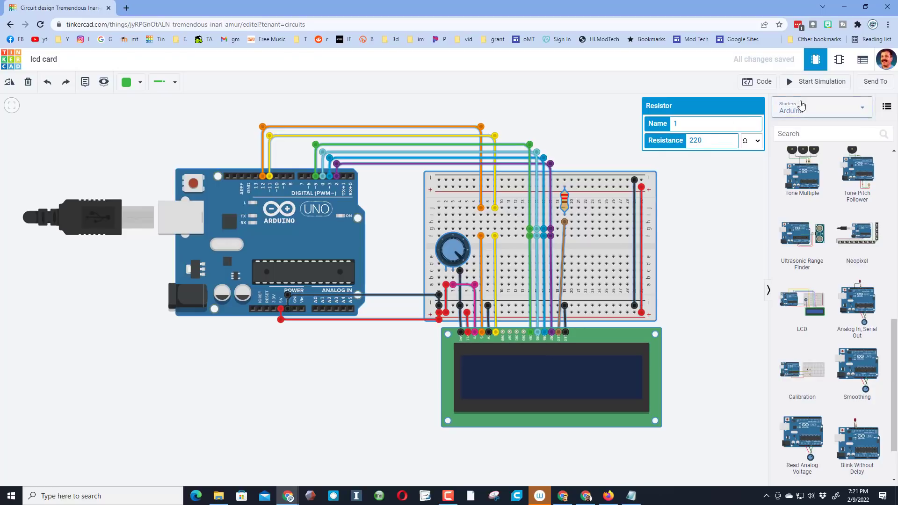
left_click(756, 81)
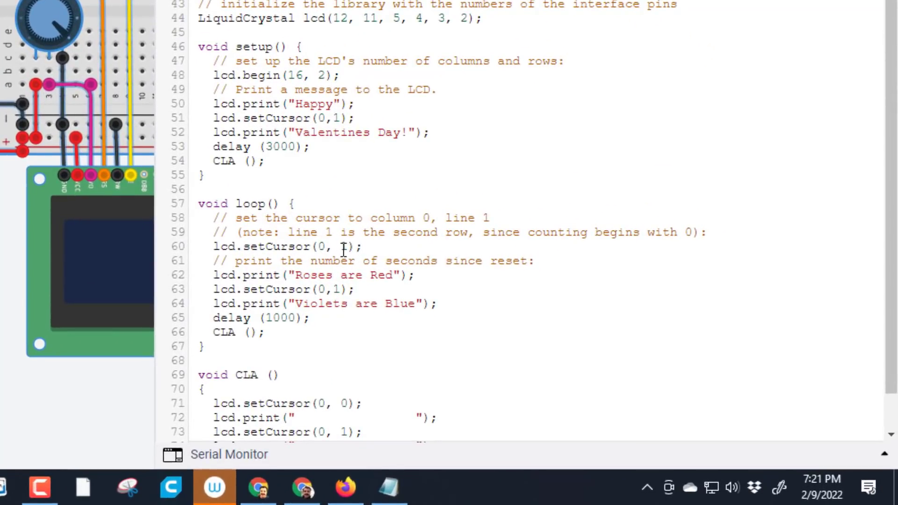
Change loop's first lcd.setCursor(0, 1) to row 0
double_click(342, 246)
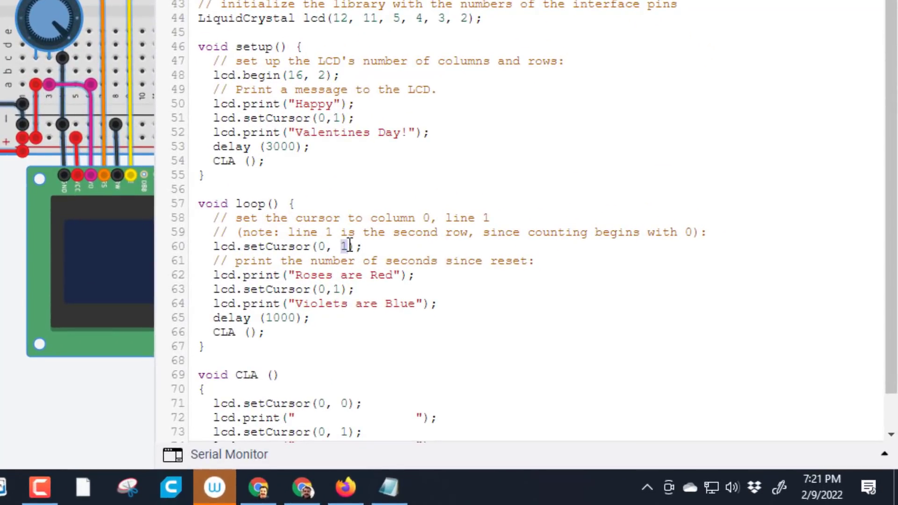
type("0")
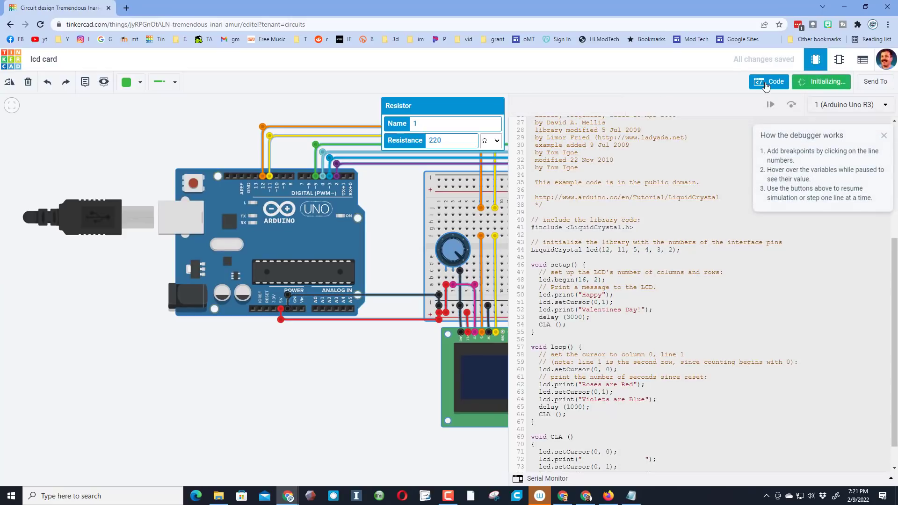
Watch the LCD show both poem lines, stop the run, and reopen the code
left_click(828, 81)
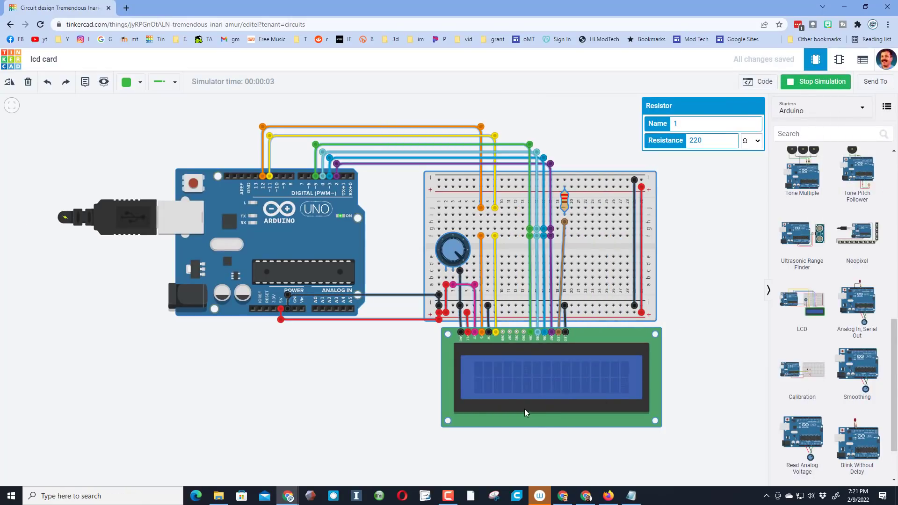
mouse_move(497, 384)
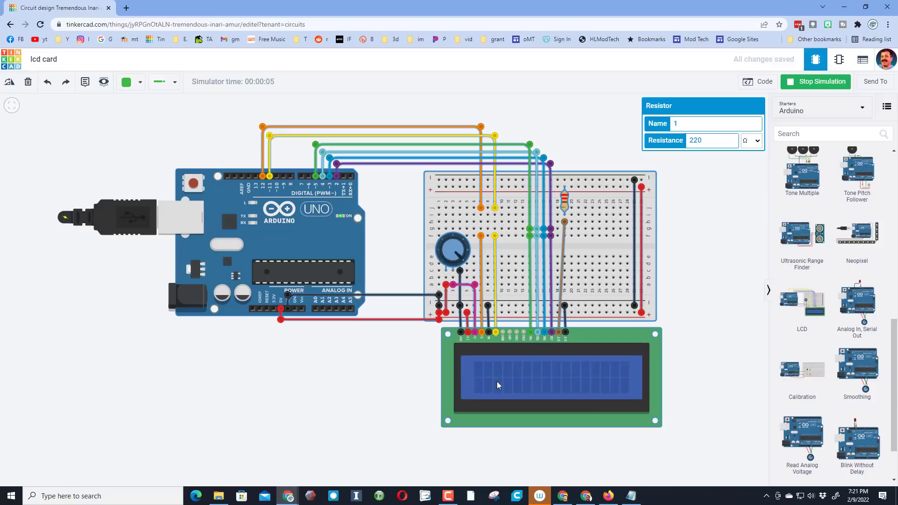
mouse_move(592, 385)
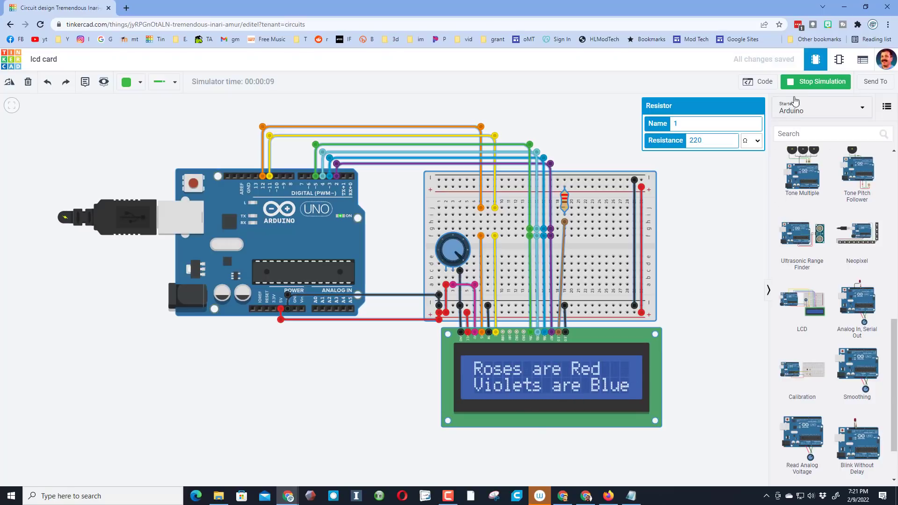
left_click(820, 81)
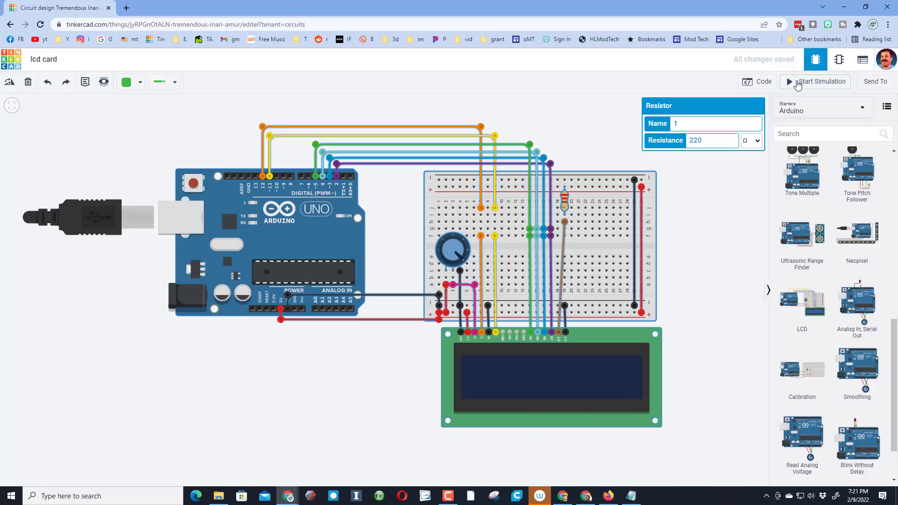
left_click(762, 81)
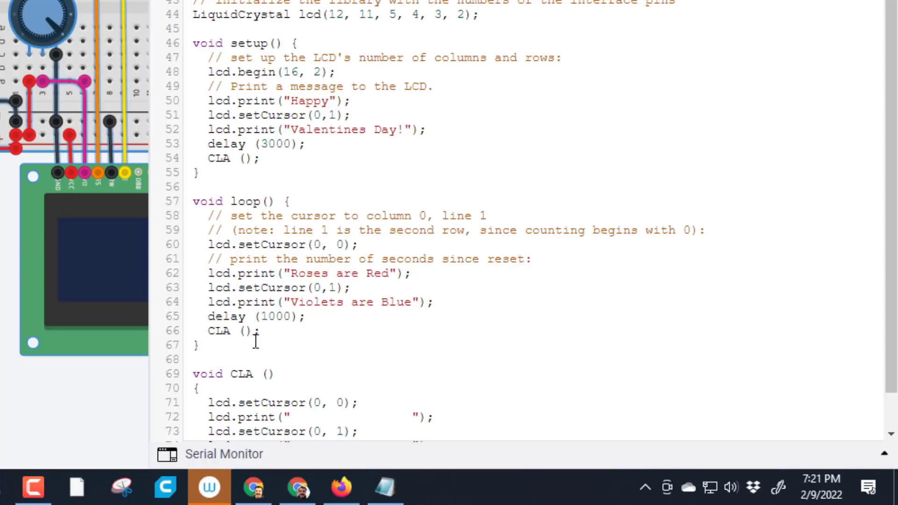
mouse_move(255, 258)
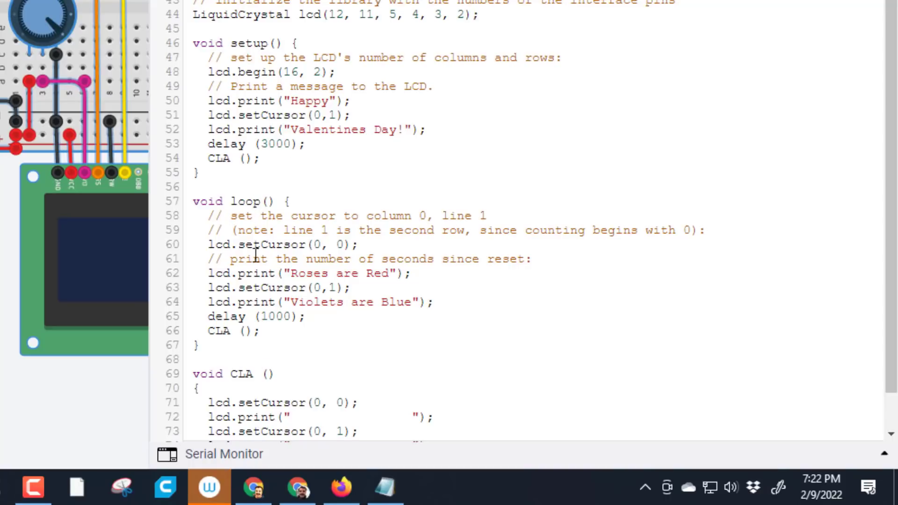
Delete the seconds-since-reset comment line from loop
left_click(289, 332)
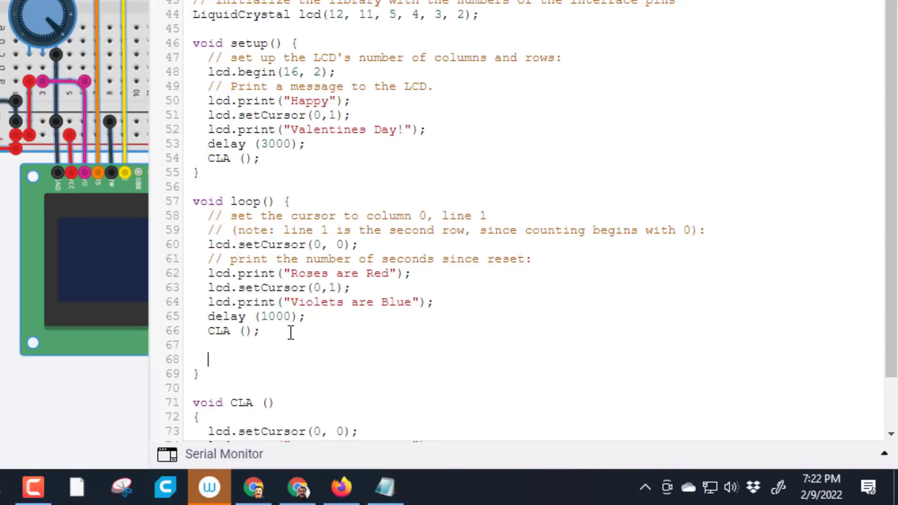
left_click(191, 344)
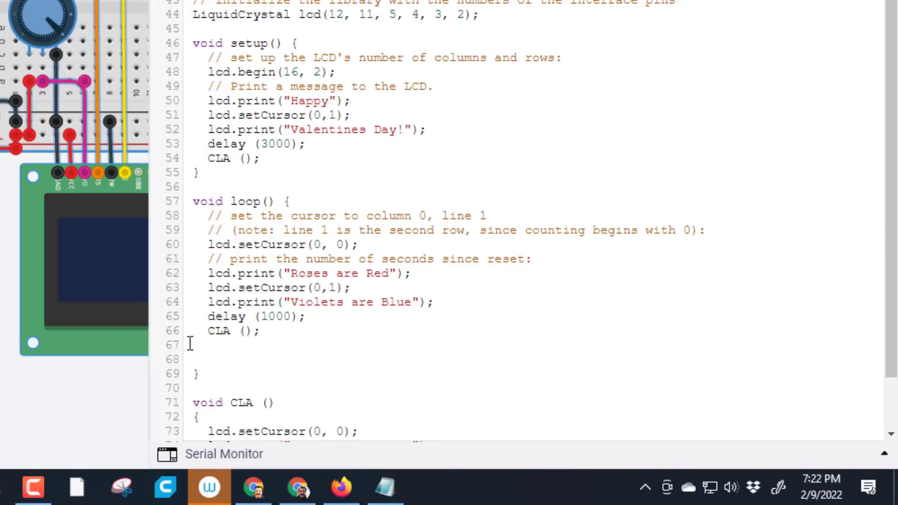
mouse_move(229, 254)
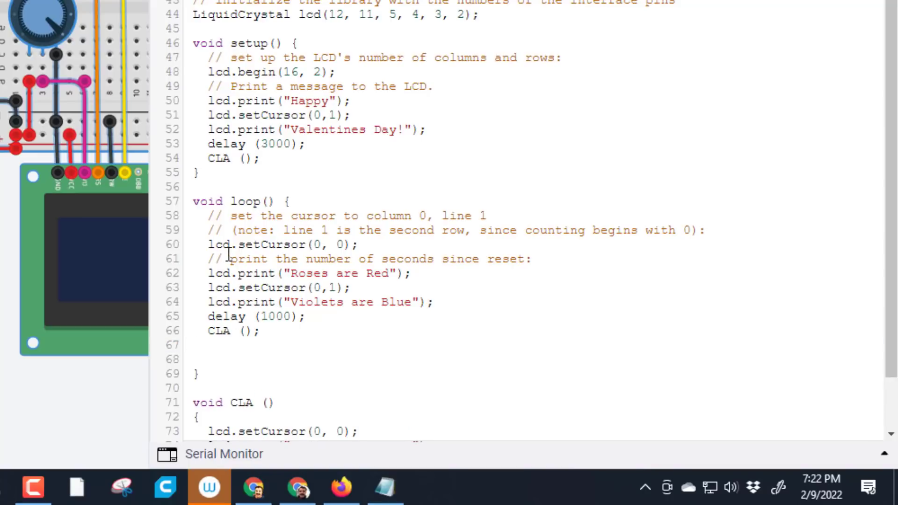
left_click(210, 259)
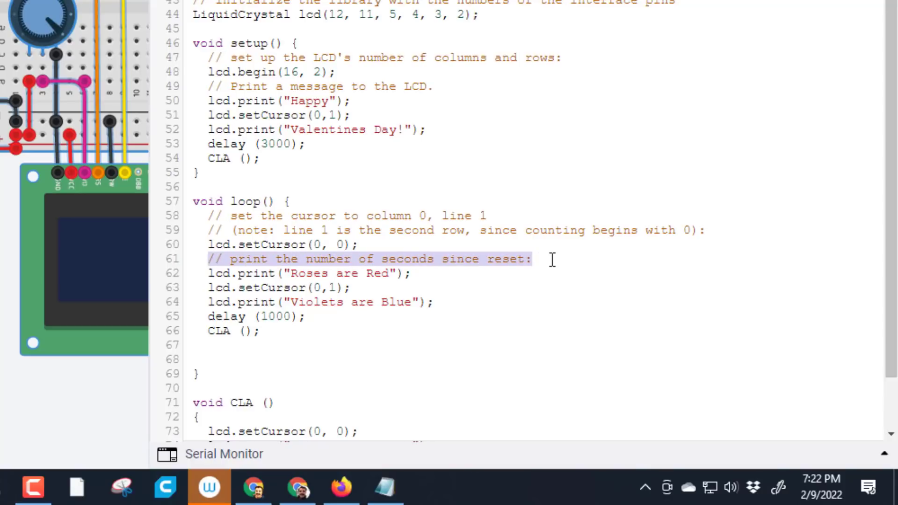
key("Delete")
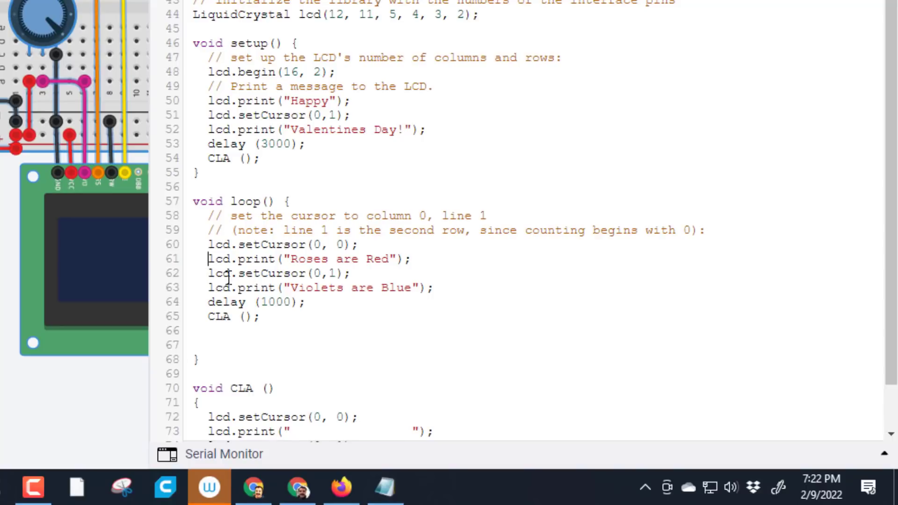
Duplicate the verse block and edit it to "This code is fun" / "and so are you"
left_click(262, 315)
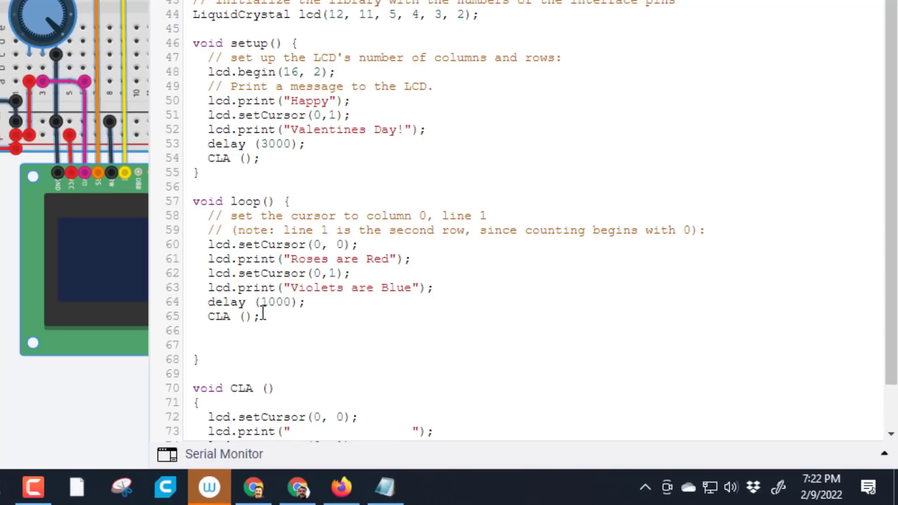
key("ctrl+c")
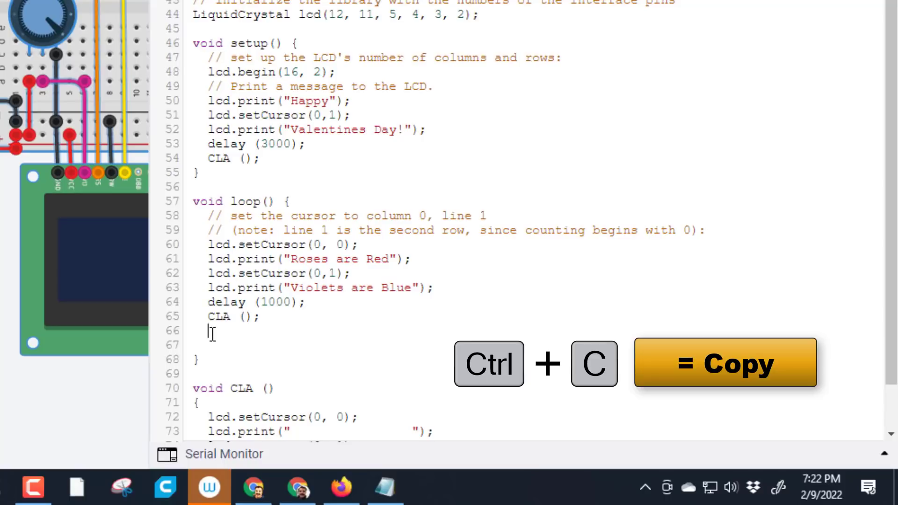
key("ctrl+v")
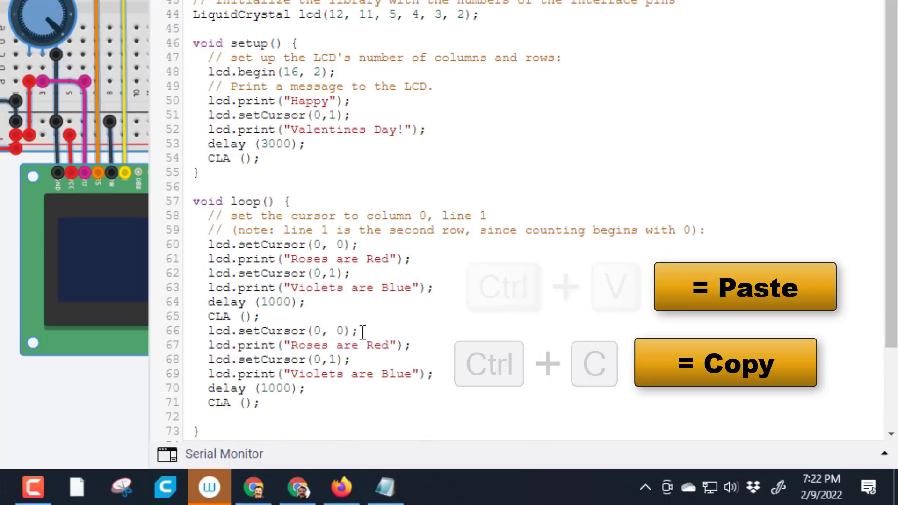
key("ctrl+v")
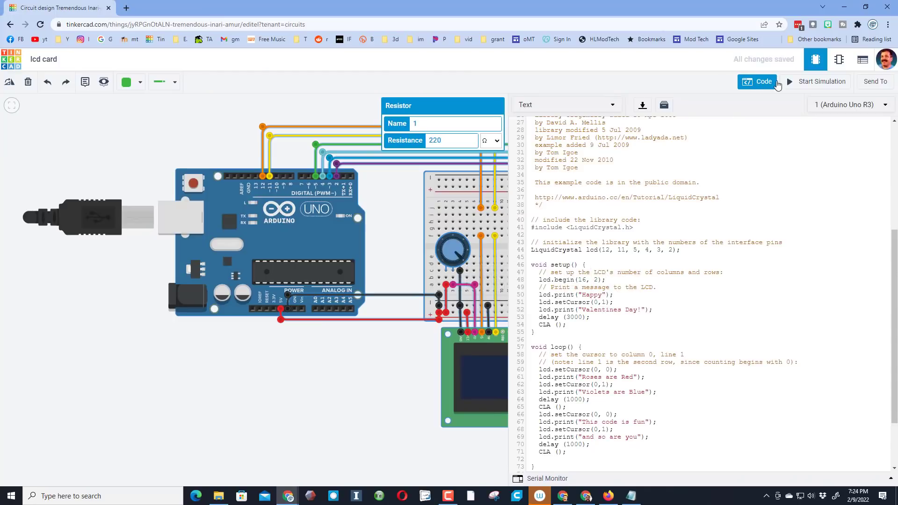
Run the two-verse sketch for about ten seconds, then stop it
left_click(821, 82)
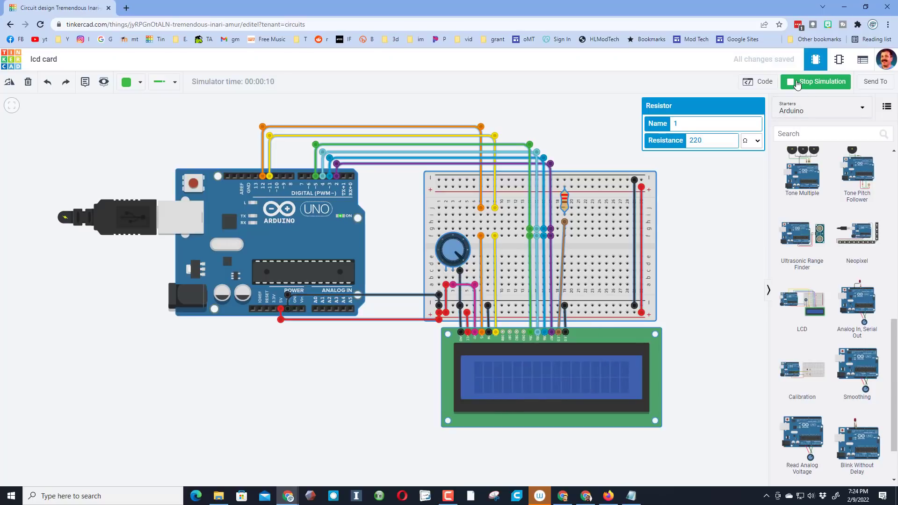
left_click(815, 81)
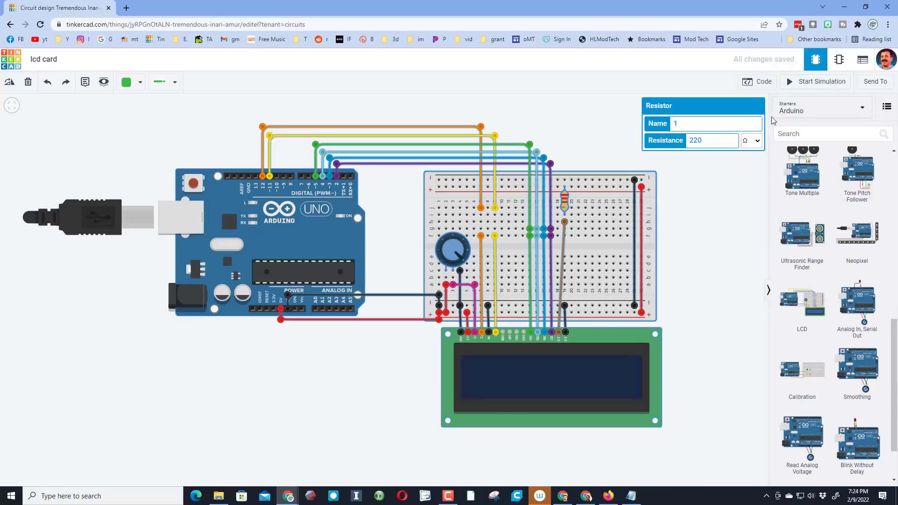
Set loop's delays to 2000 after the first verse and 4000 after the second
left_click(763, 81)
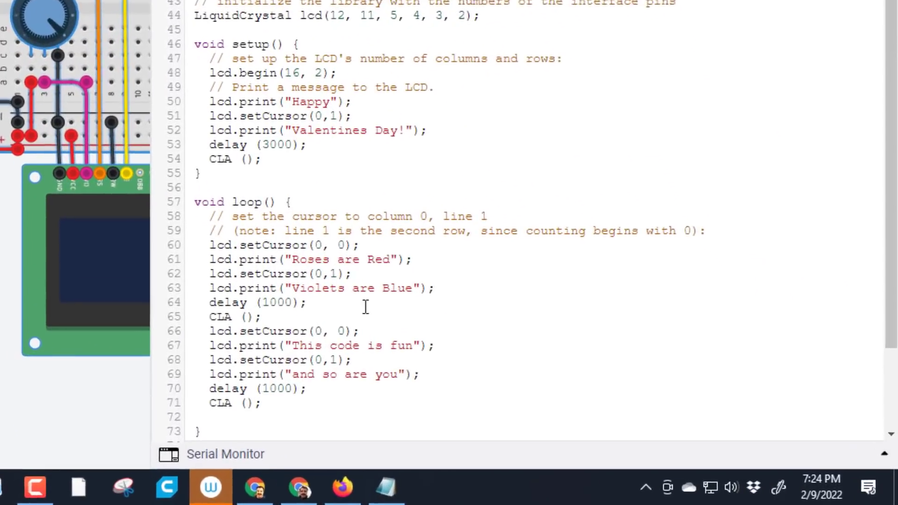
scroll("down", 3)
type("4")
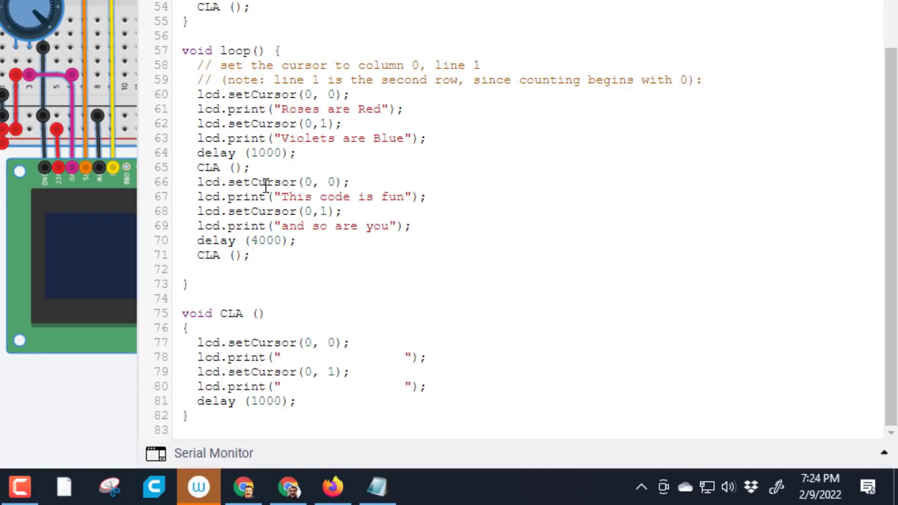
type("2")
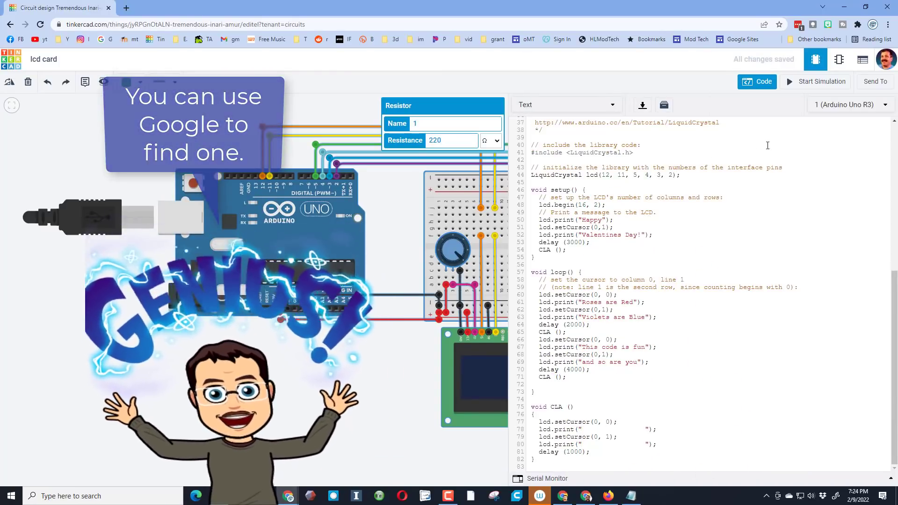
Create and copy an Invite people collaboration link via Send To
left_click(875, 81)
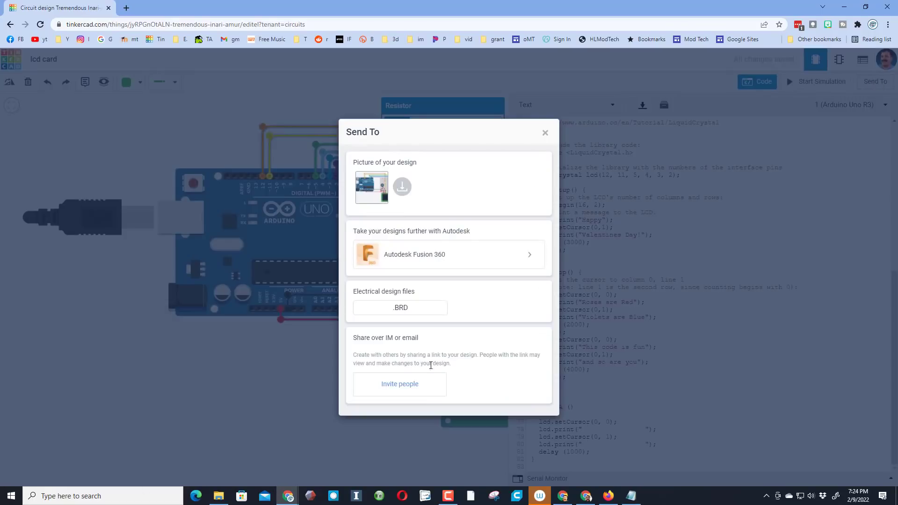
left_click(399, 384)
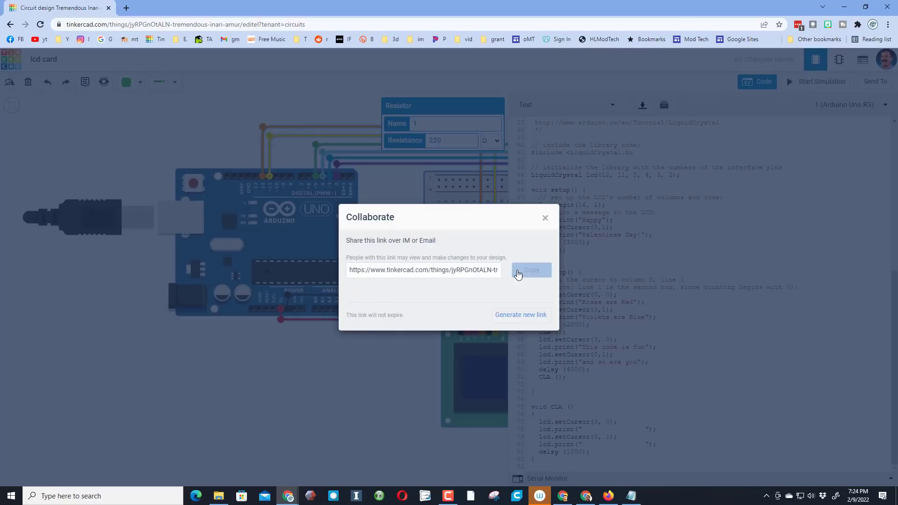
left_click(544, 218)
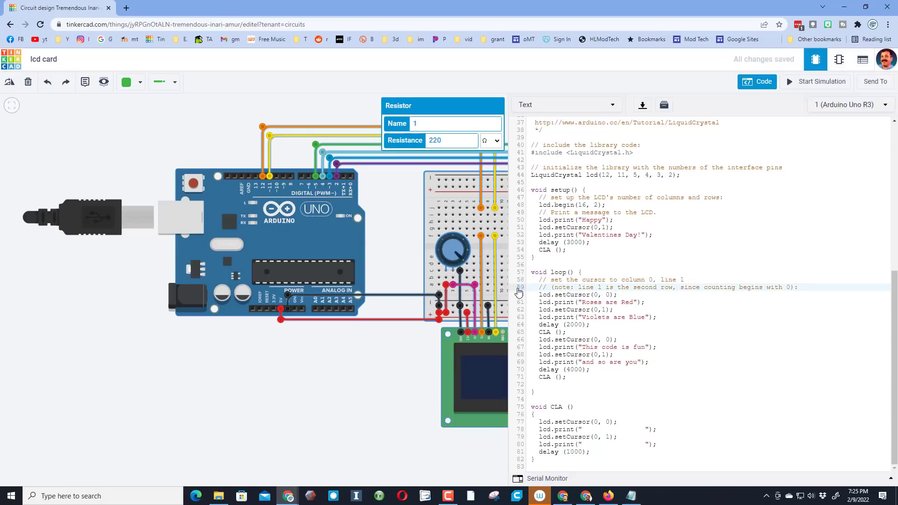
mouse_move(509, 304)
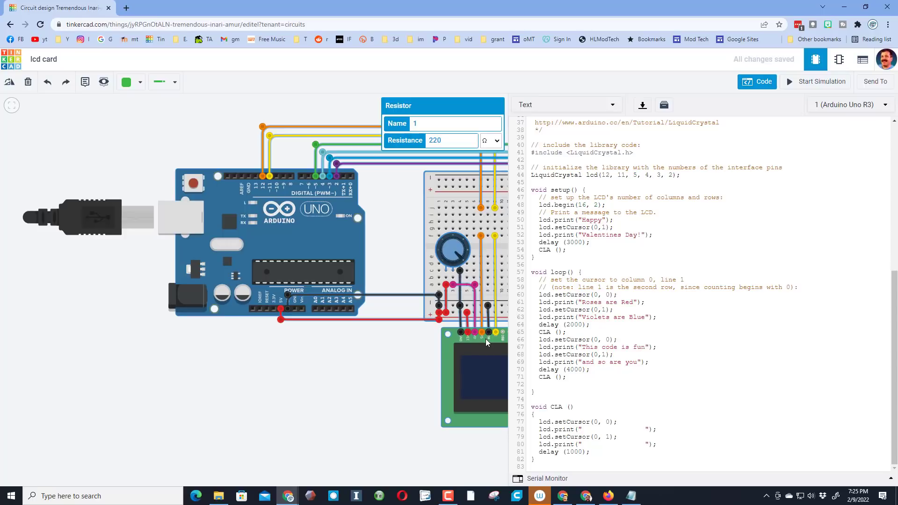
Start the simulation so the LCD shows 'This code is fun' over 'and so are you'
left_click(816, 81)
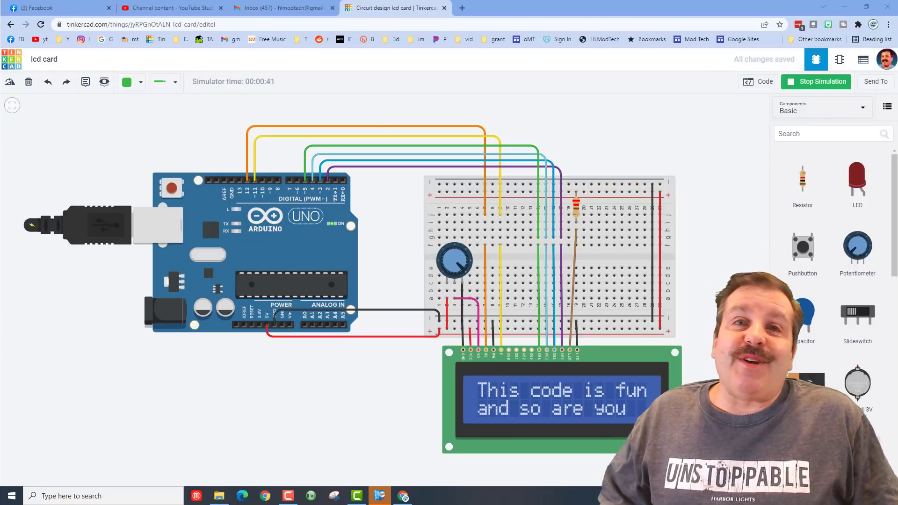